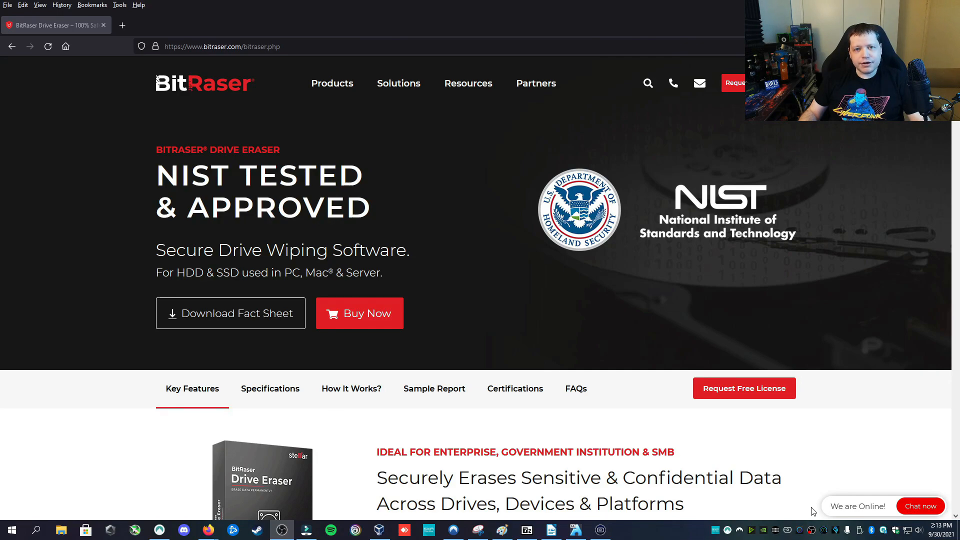
mouse_move(245, 309)
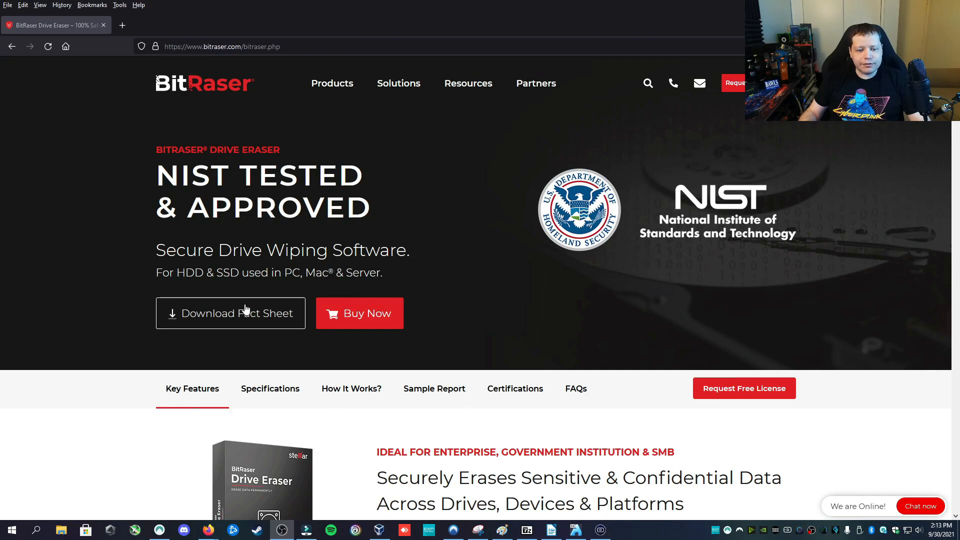
- Start BitRaser from the boot menu and reach the drive list showing VBOX HARDDISK
click(332, 84)
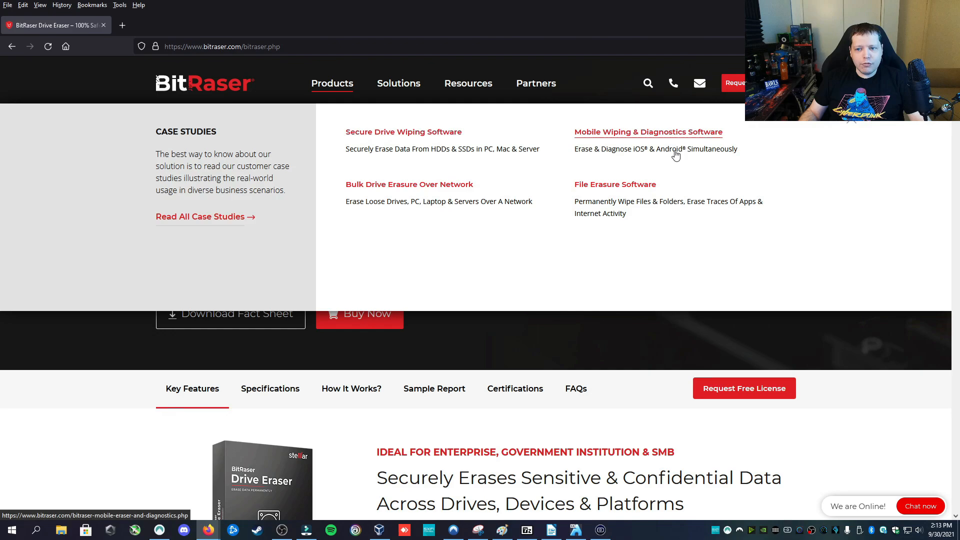
mouse_move(614, 184)
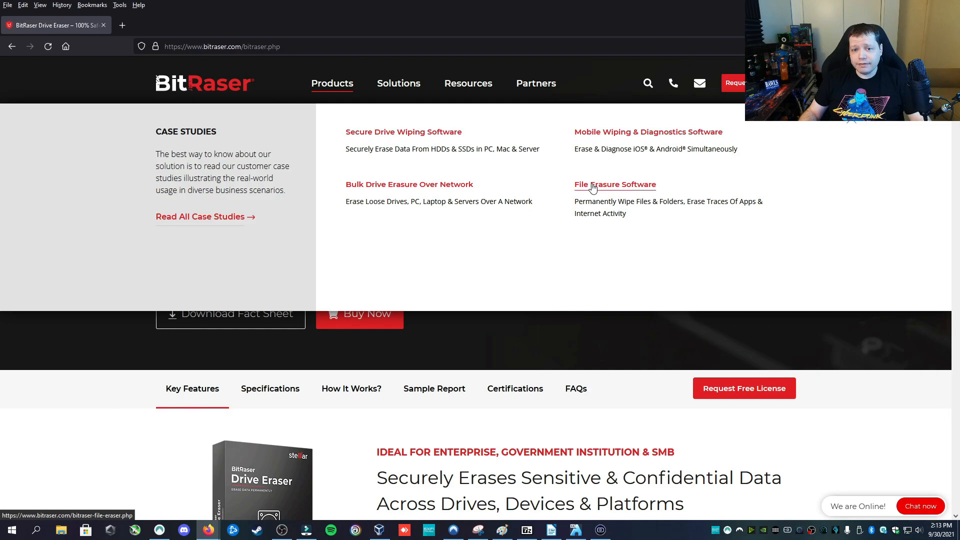
mouse_move(387, 198)
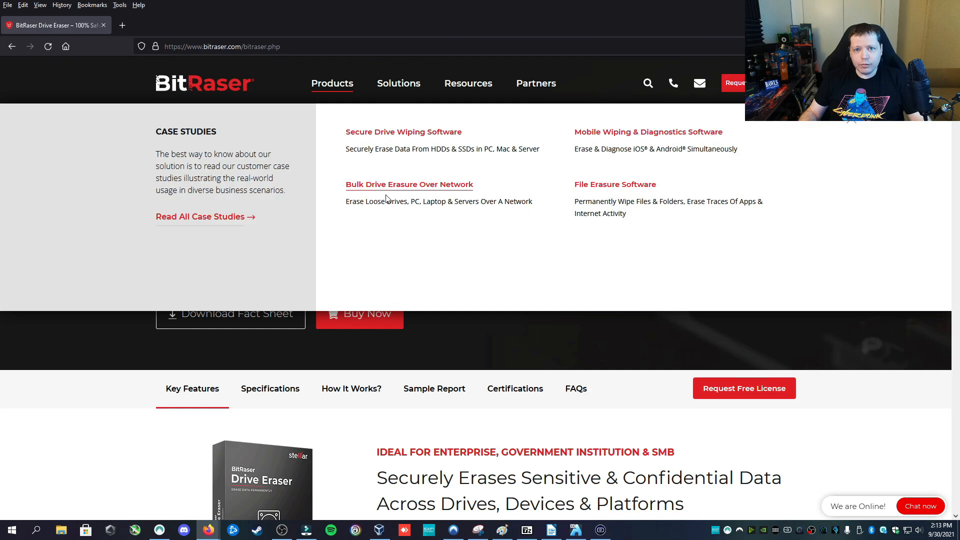
mouse_move(406, 213)
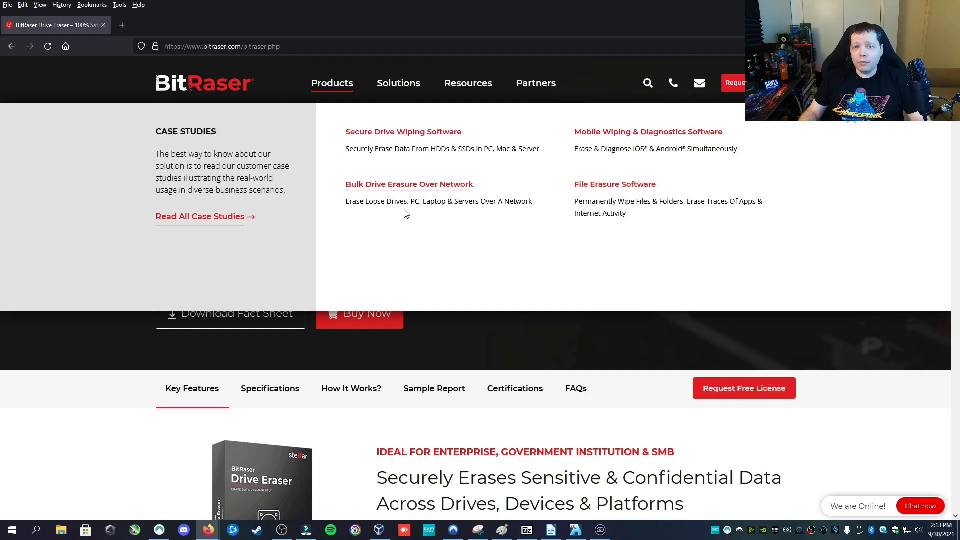
scroll(down, 3)
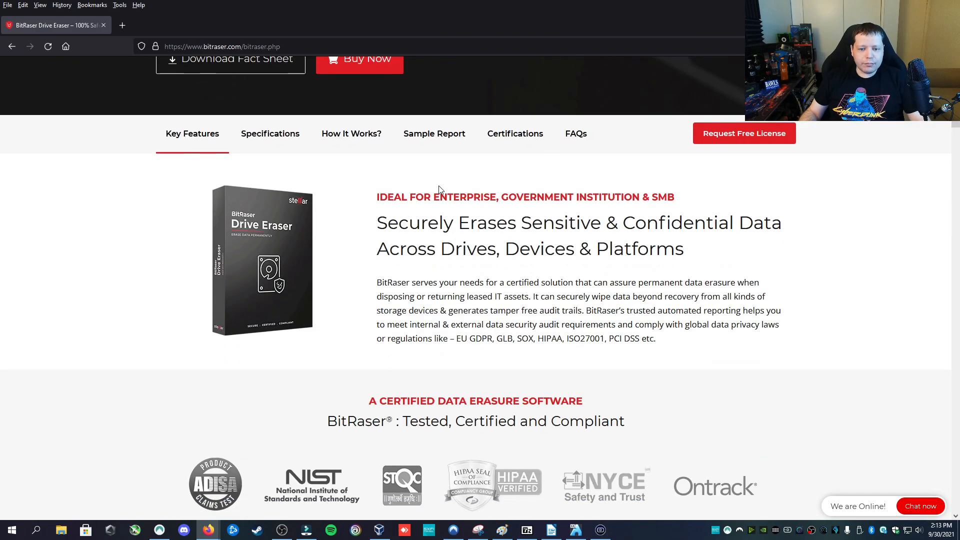
mouse_move(345, 250)
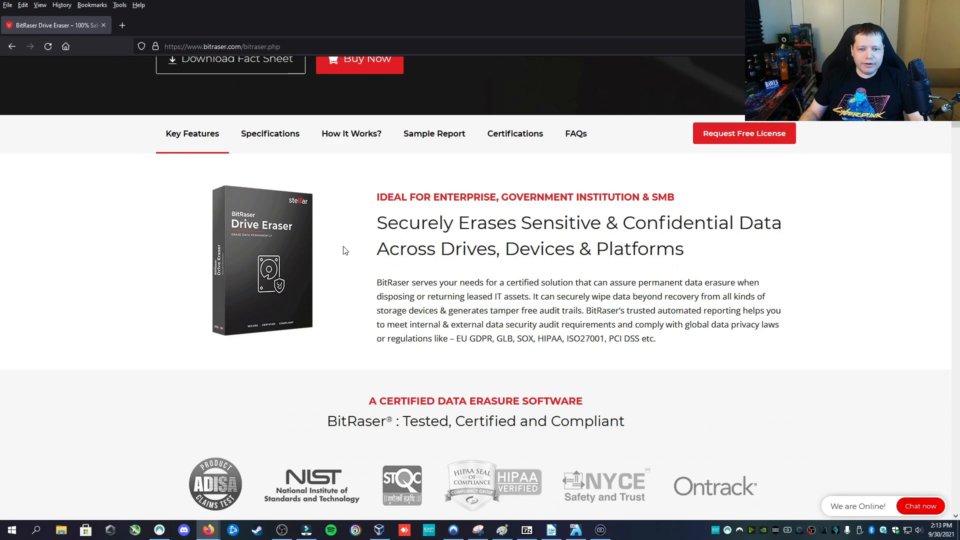
mouse_move(494, 265)
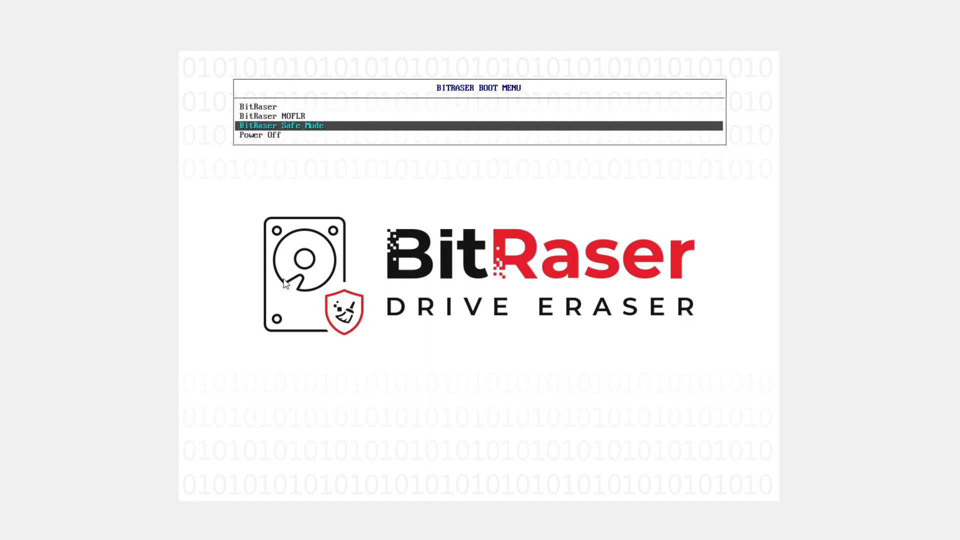
key(Up)
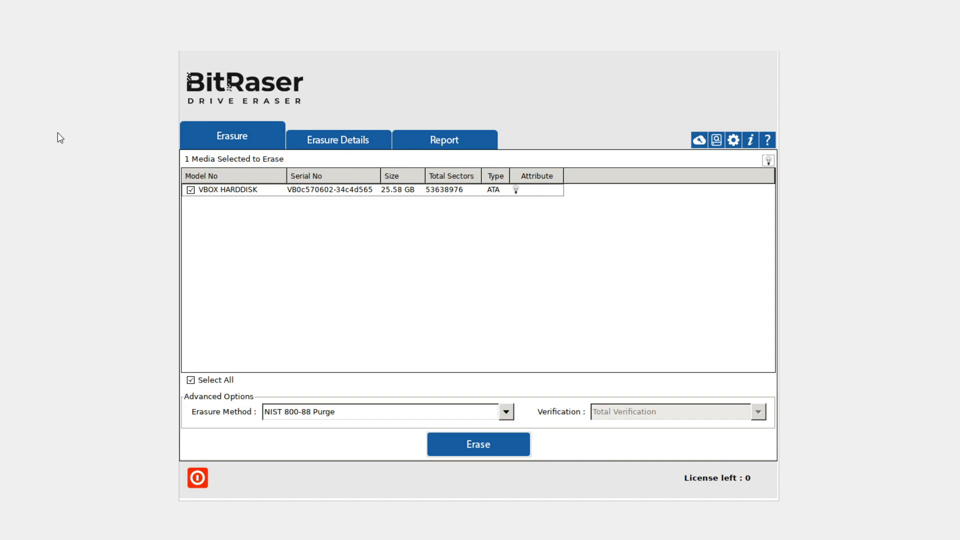
mouse_move(366, 280)
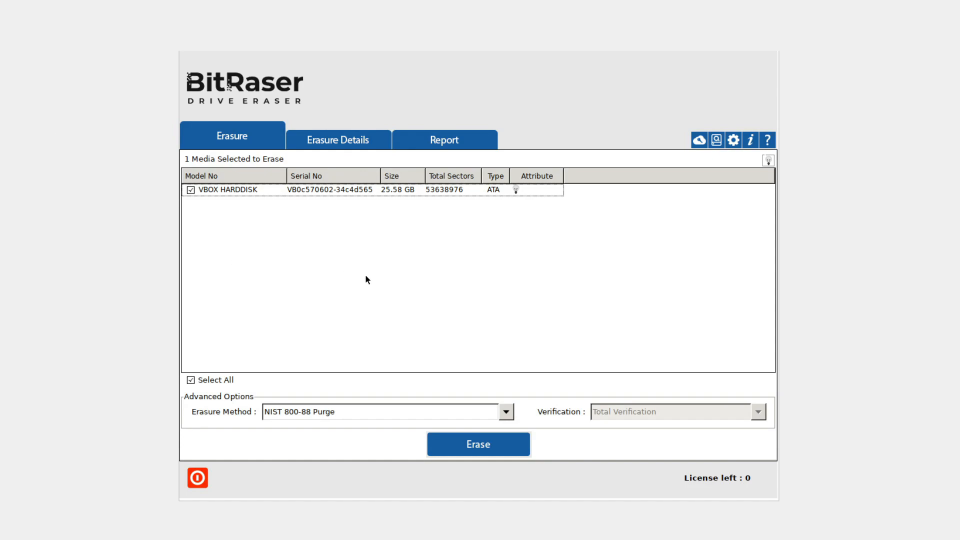
click(307, 189)
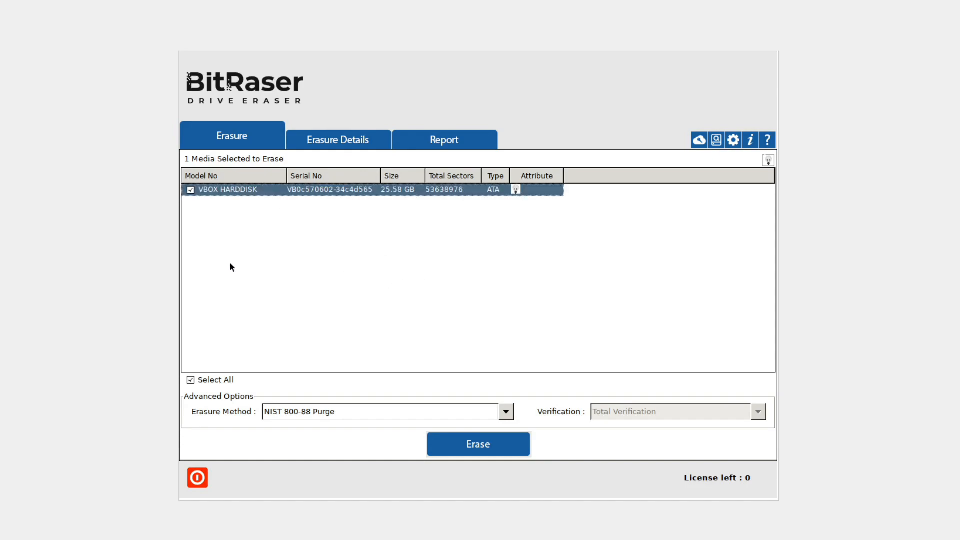
mouse_move(262, 243)
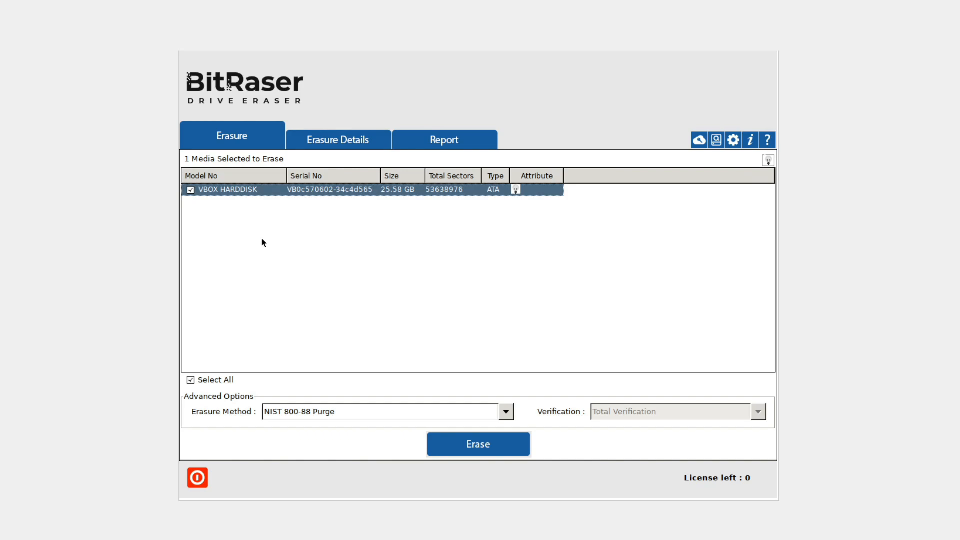
mouse_move(224, 196)
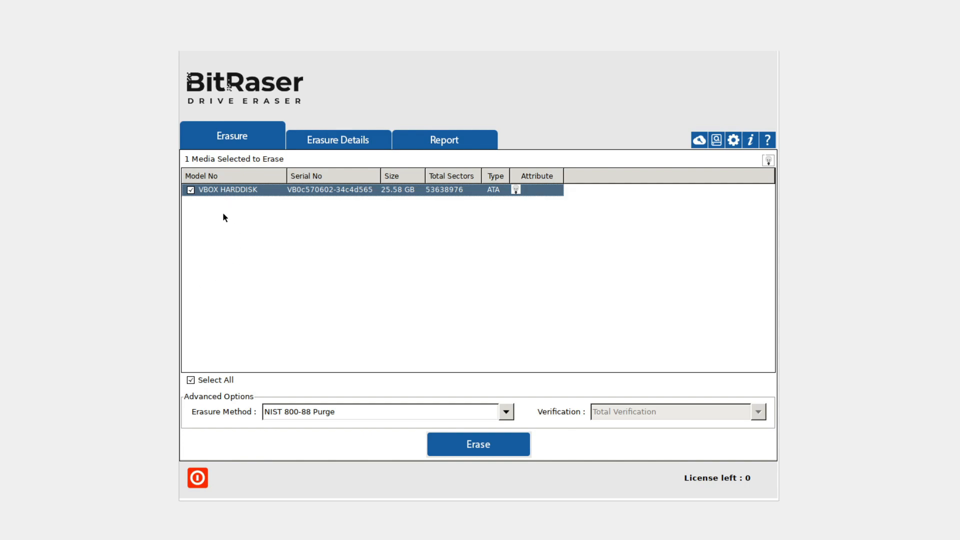
mouse_move(209, 229)
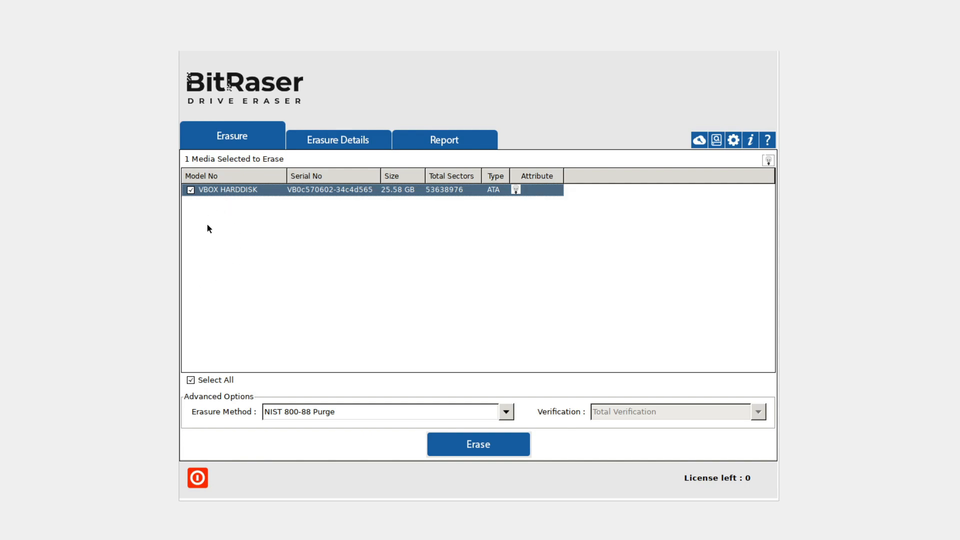
mouse_move(194, 204)
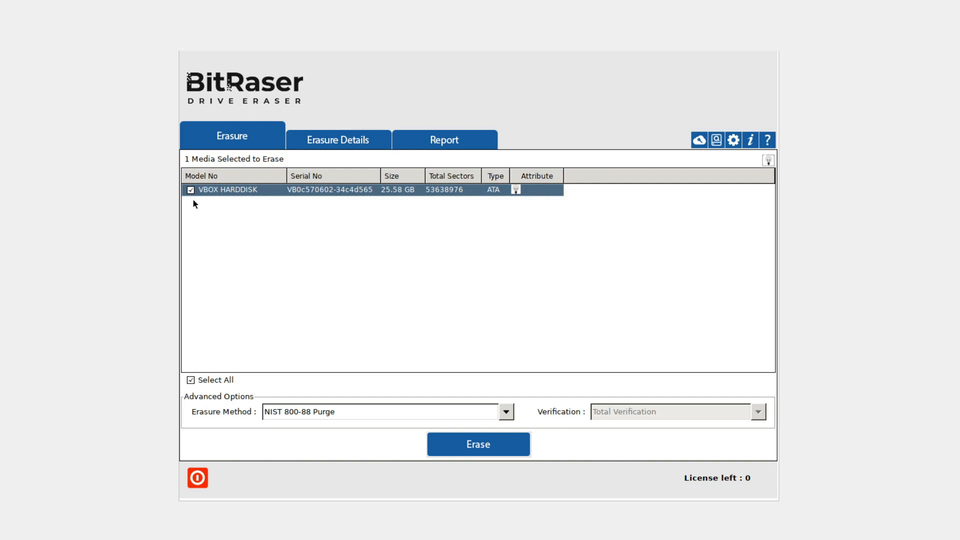
mouse_move(227, 235)
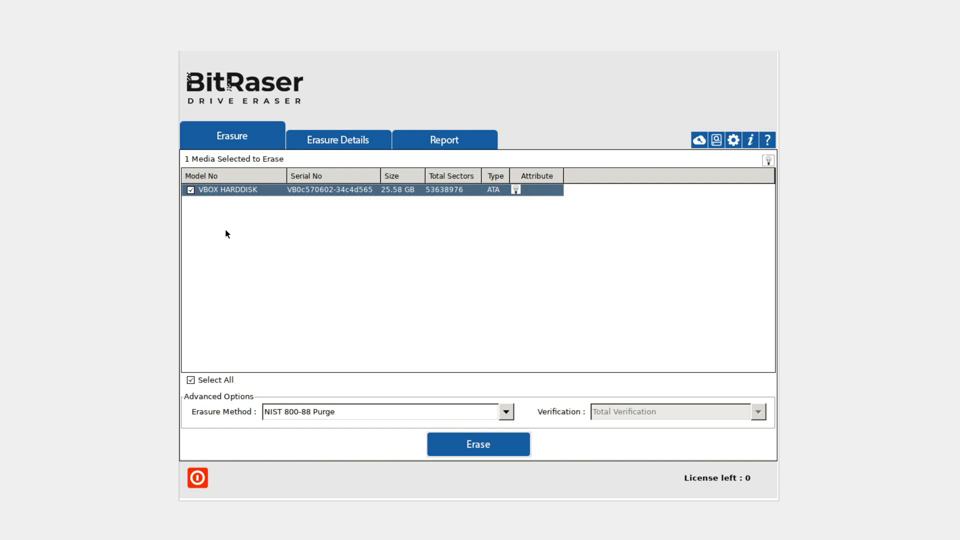
mouse_move(213, 221)
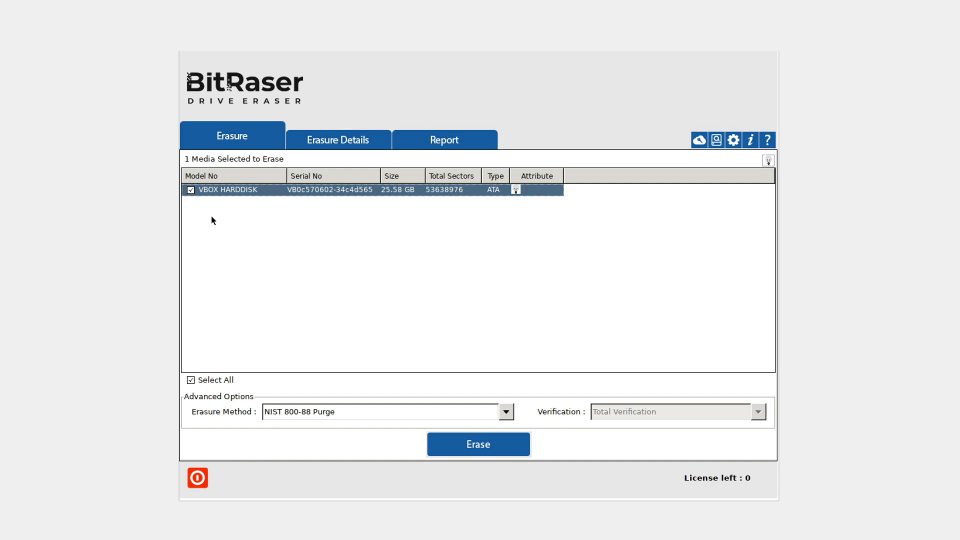
mouse_move(267, 234)
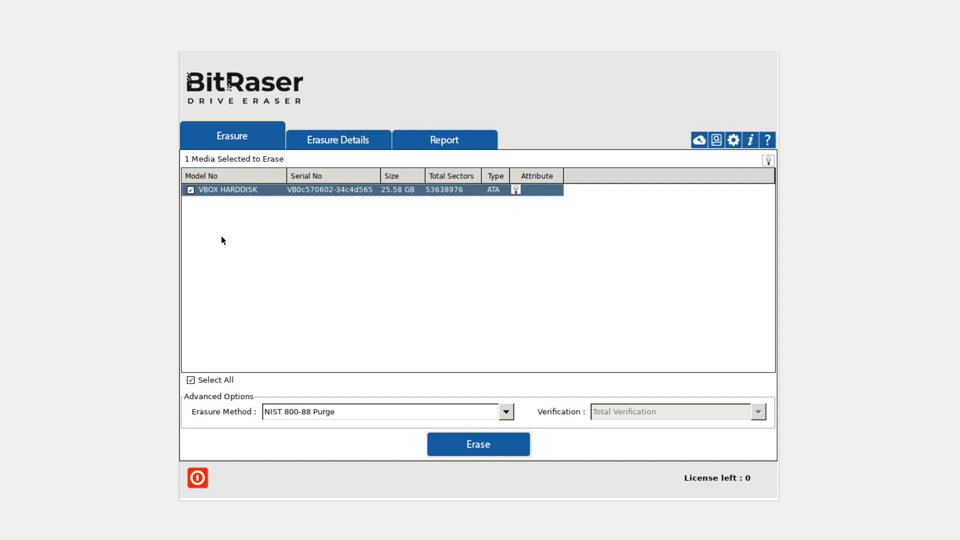
mouse_move(352, 331)
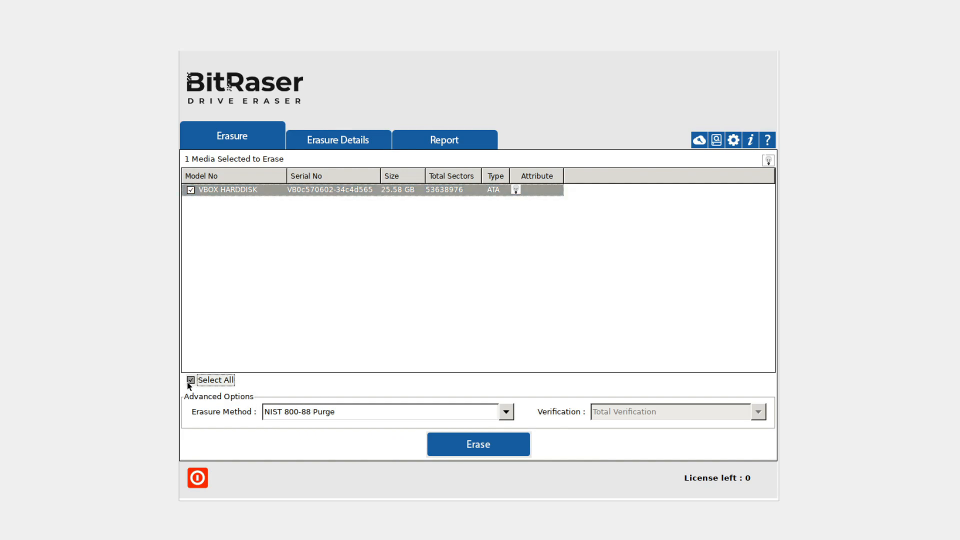
- Untick Select All so VBOX HARDDISK is no longer marked for erasure
click(190, 380)
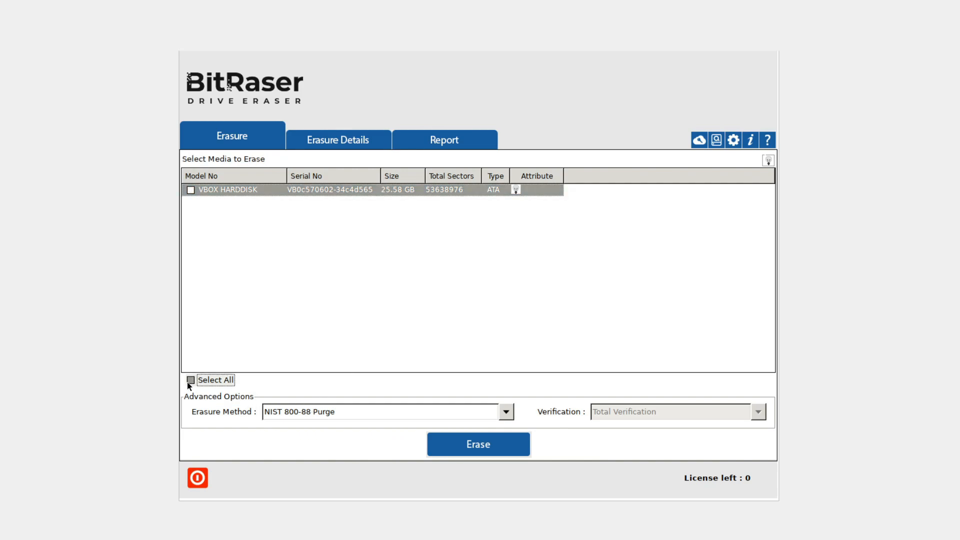
click(191, 379)
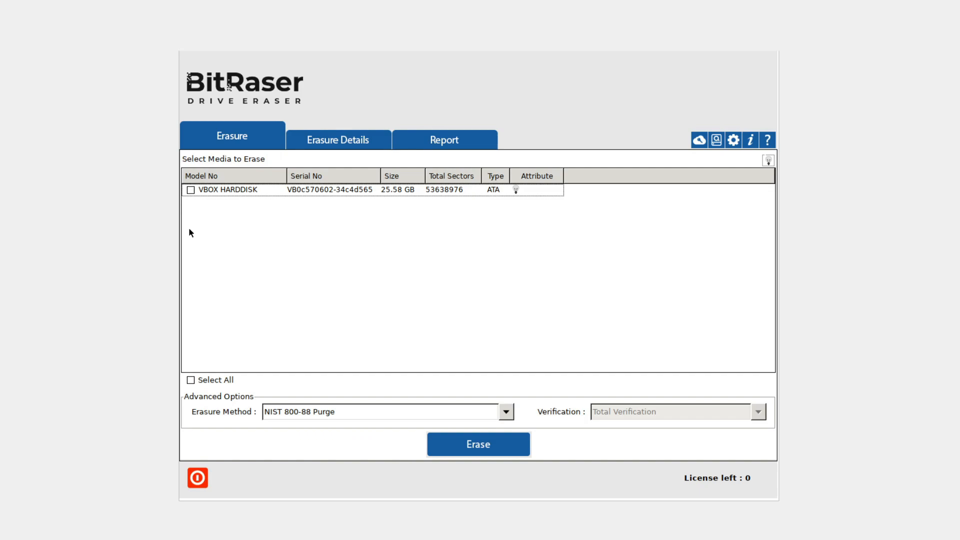
mouse_move(224, 229)
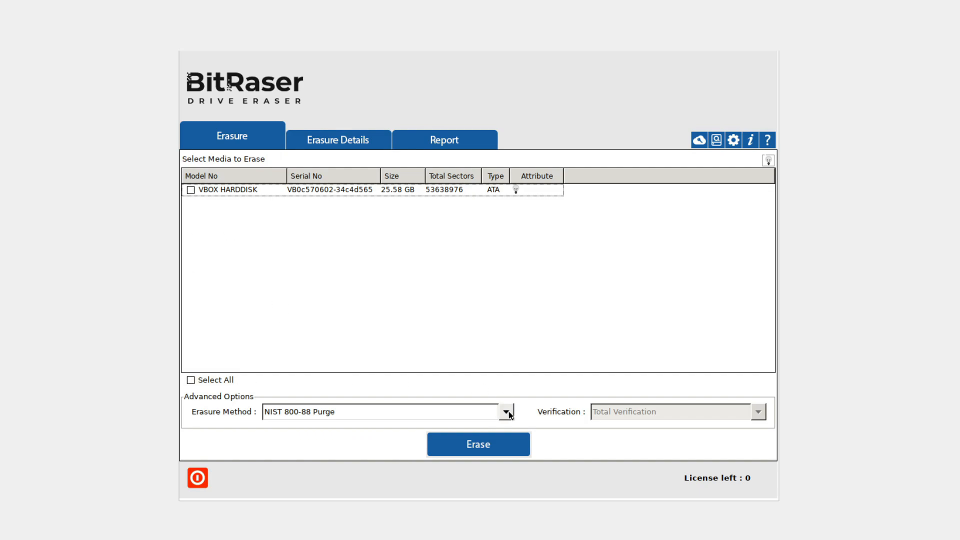
click(506, 411)
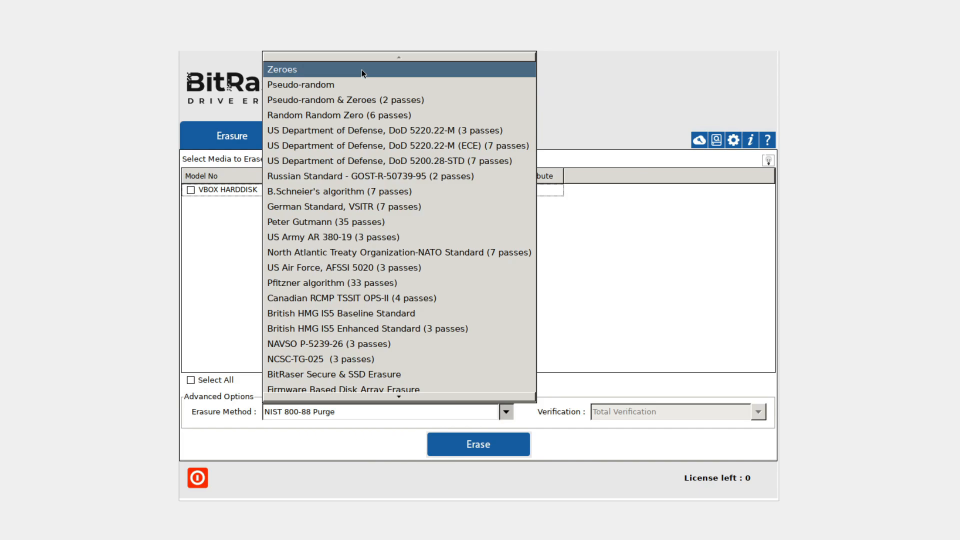
mouse_move(383, 76)
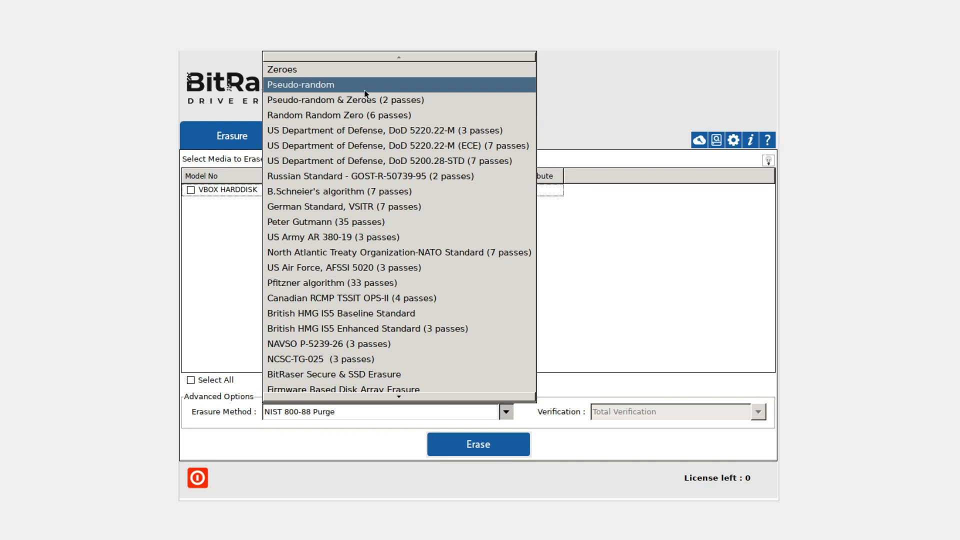
mouse_move(345, 100)
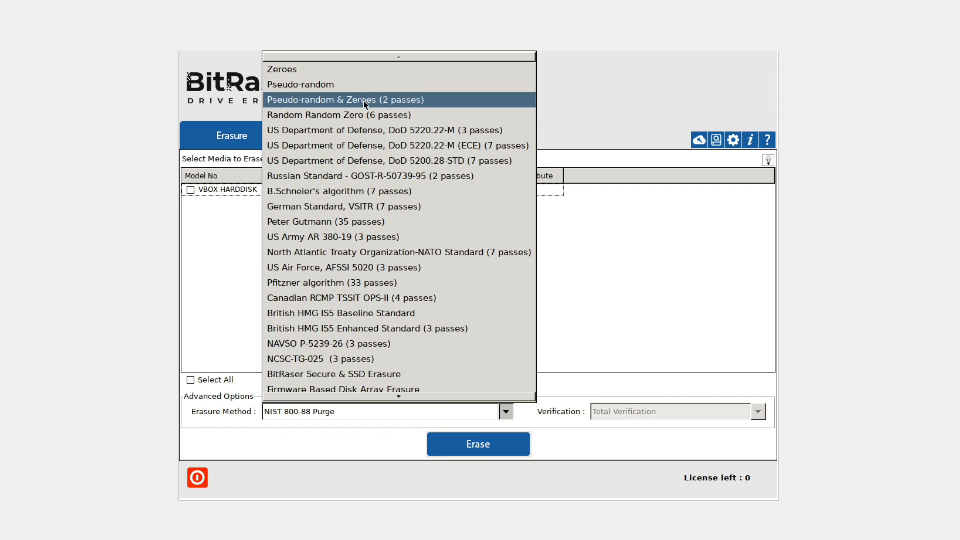
mouse_move(418, 107)
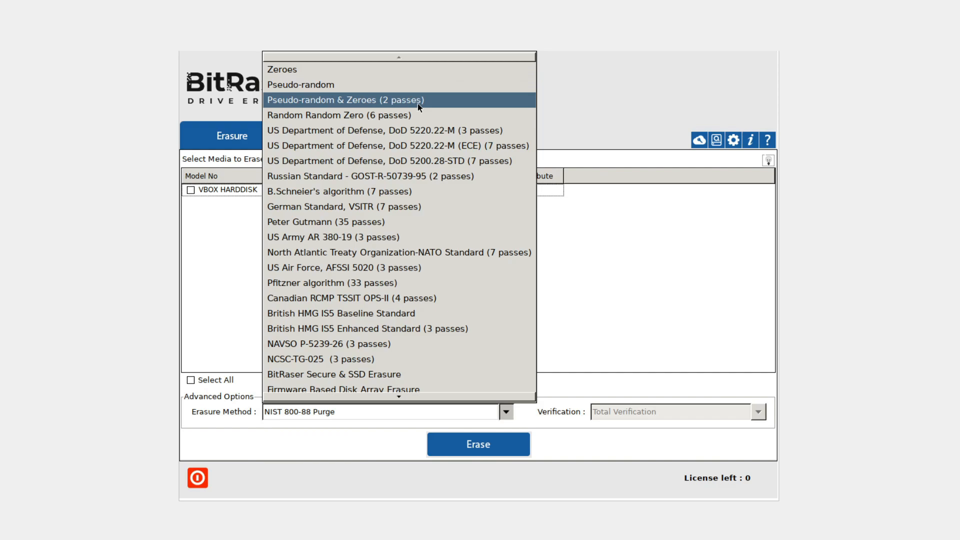
mouse_move(325, 111)
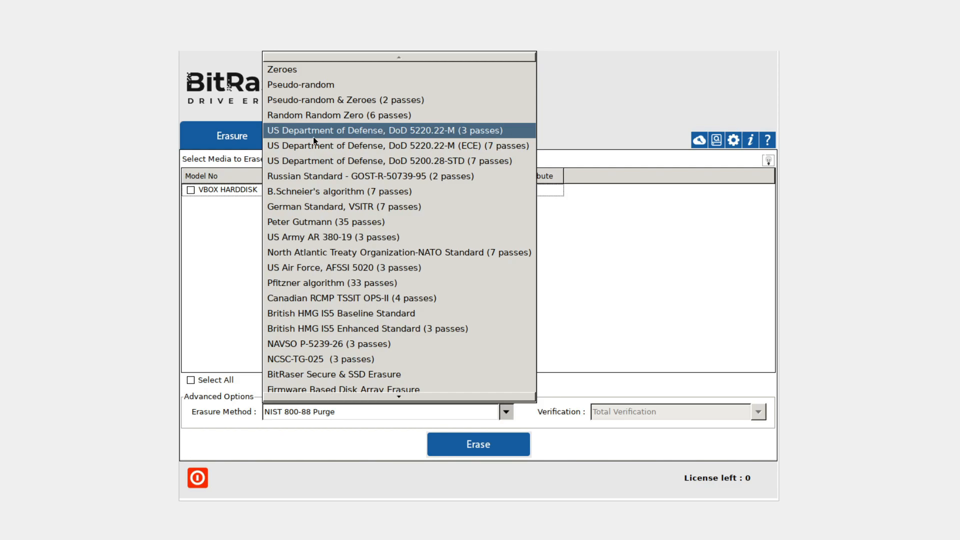
mouse_move(483, 137)
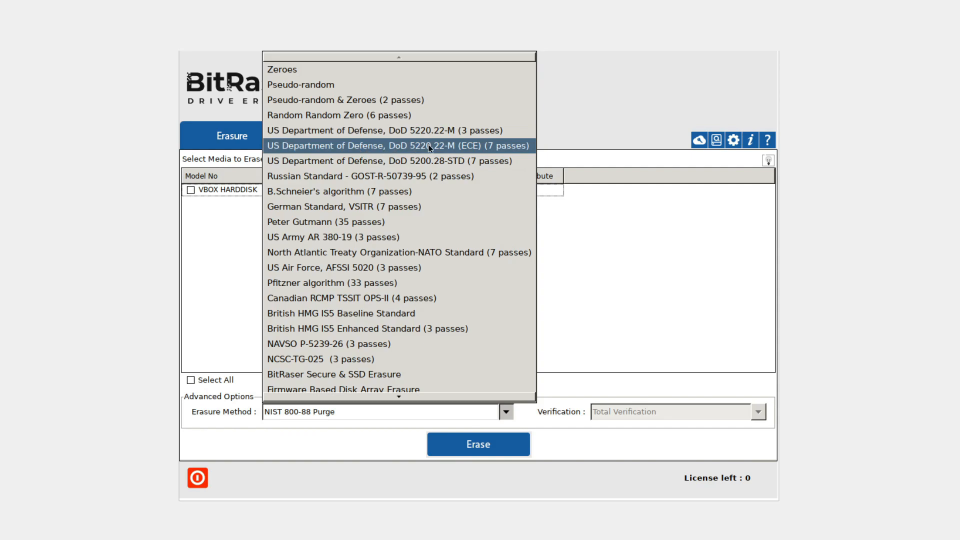
mouse_move(370, 177)
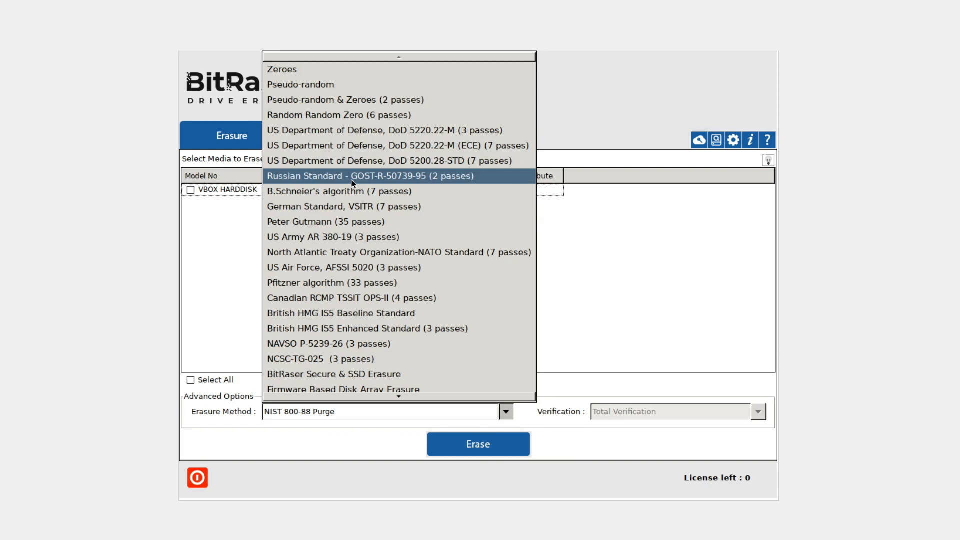
mouse_move(353, 191)
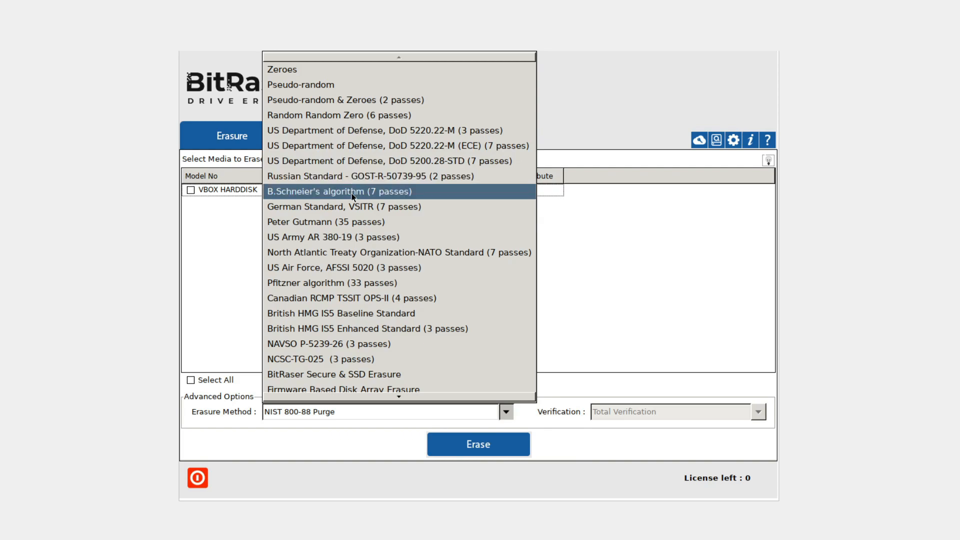
mouse_move(348, 222)
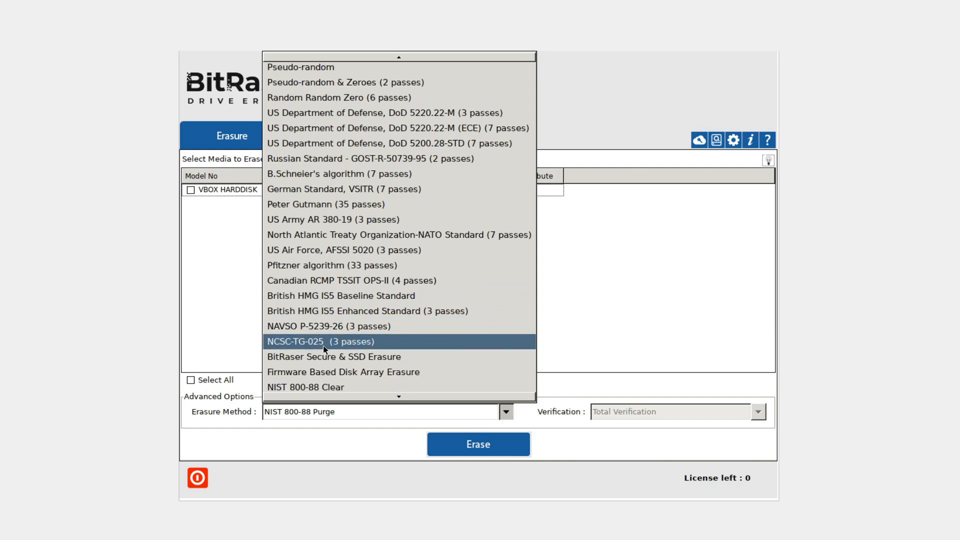
mouse_move(427, 360)
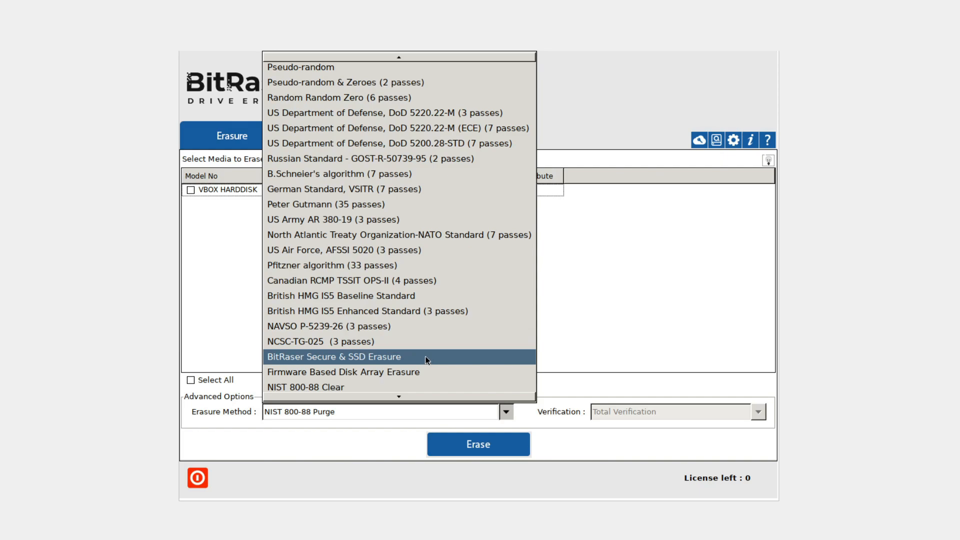
mouse_move(365, 354)
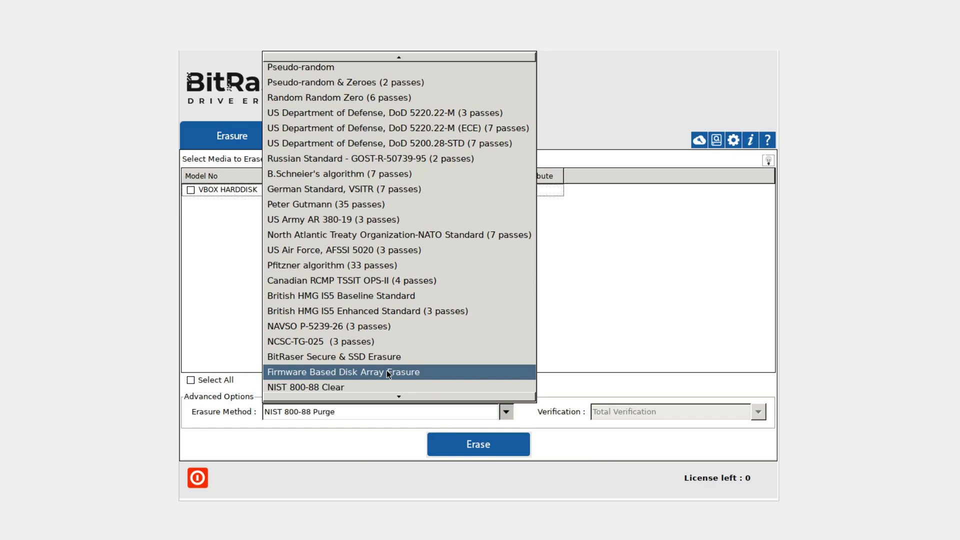
mouse_move(318, 357)
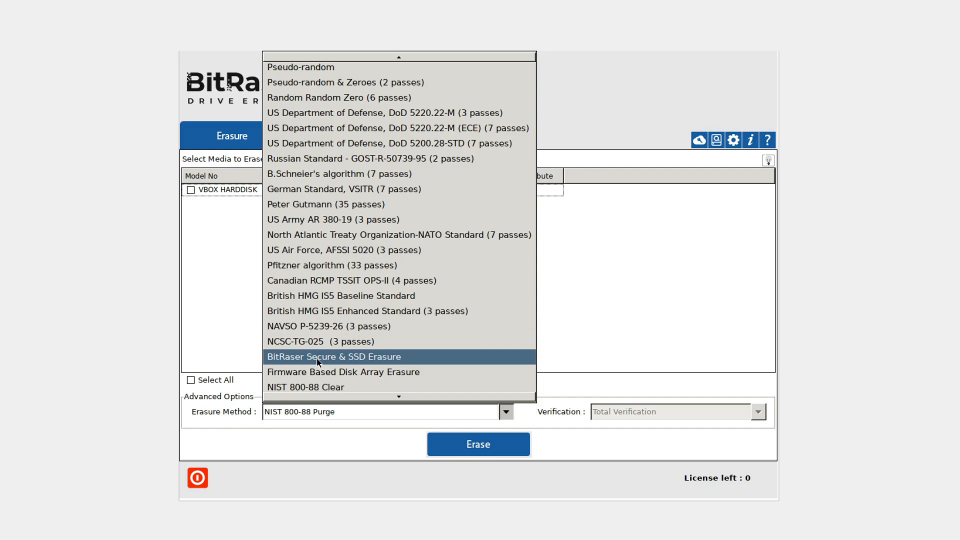
mouse_move(326, 373)
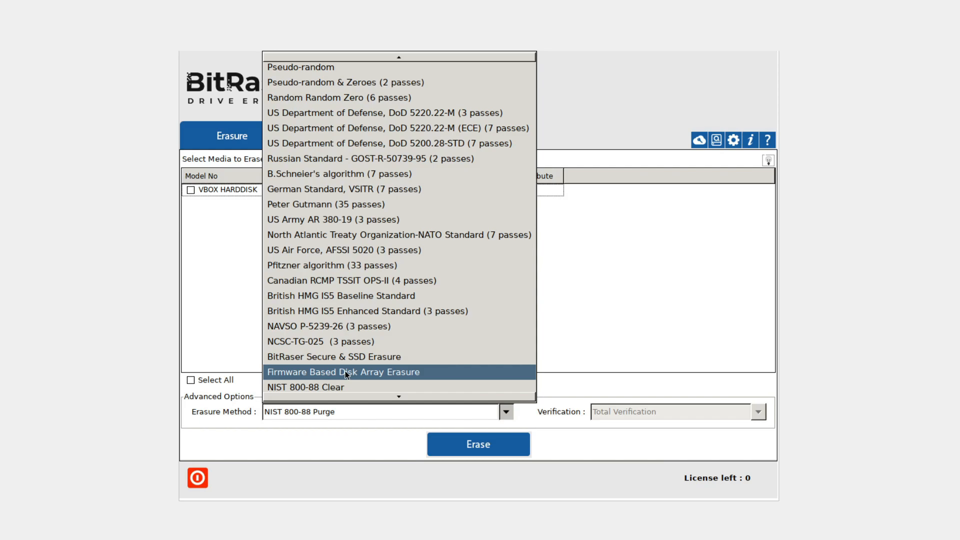
mouse_move(340, 374)
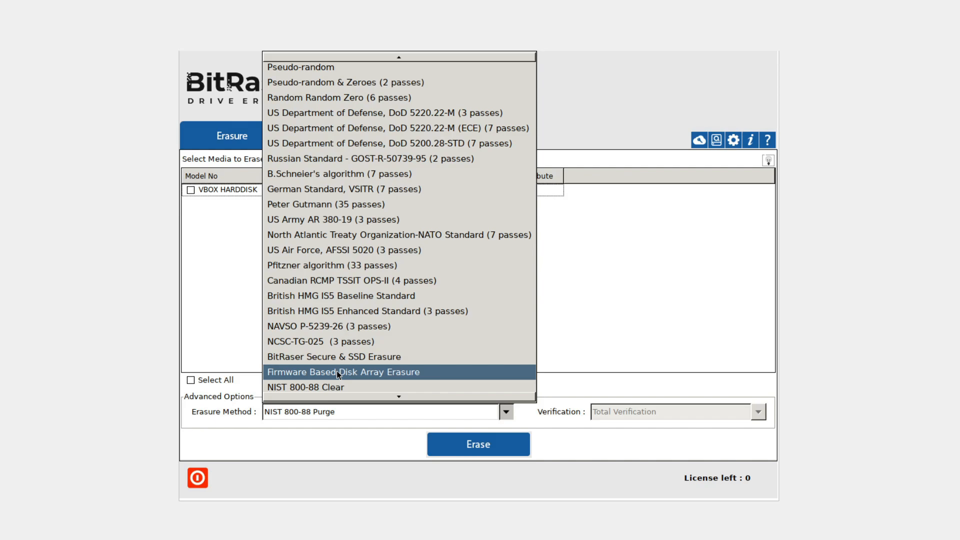
mouse_move(321, 357)
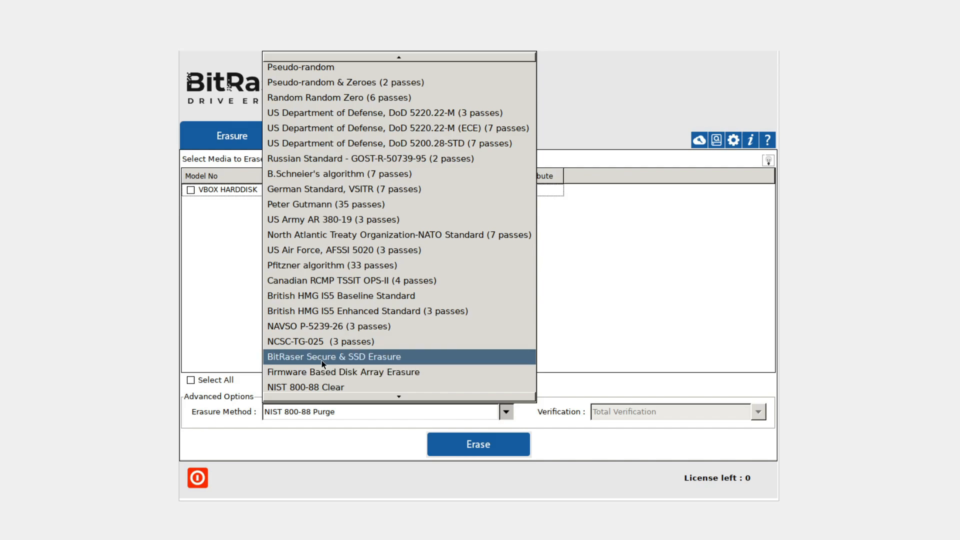
mouse_move(414, 362)
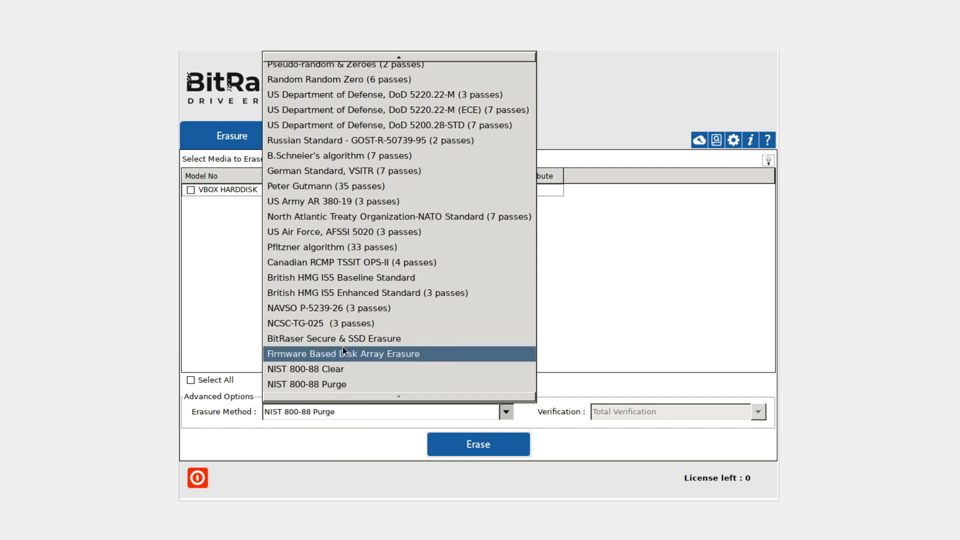
mouse_move(338, 339)
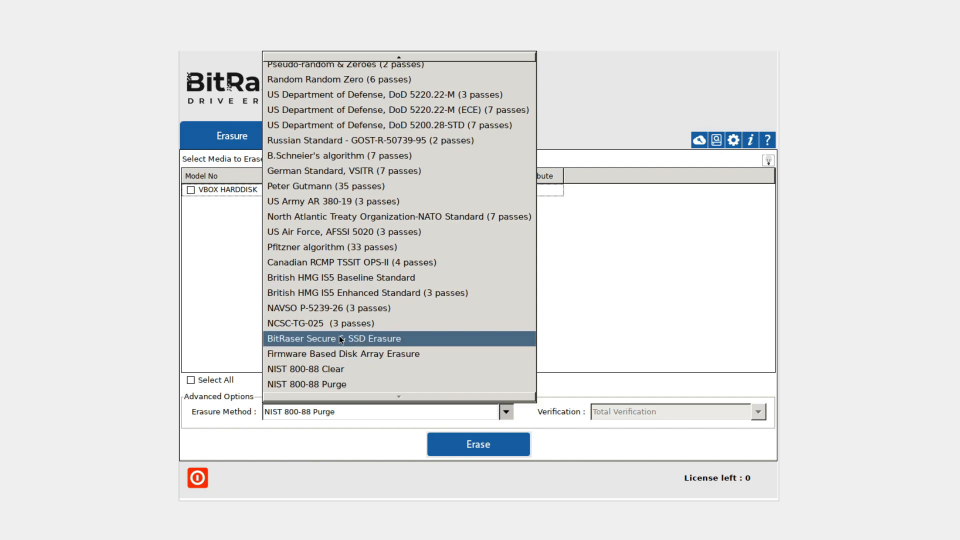
mouse_move(363, 369)
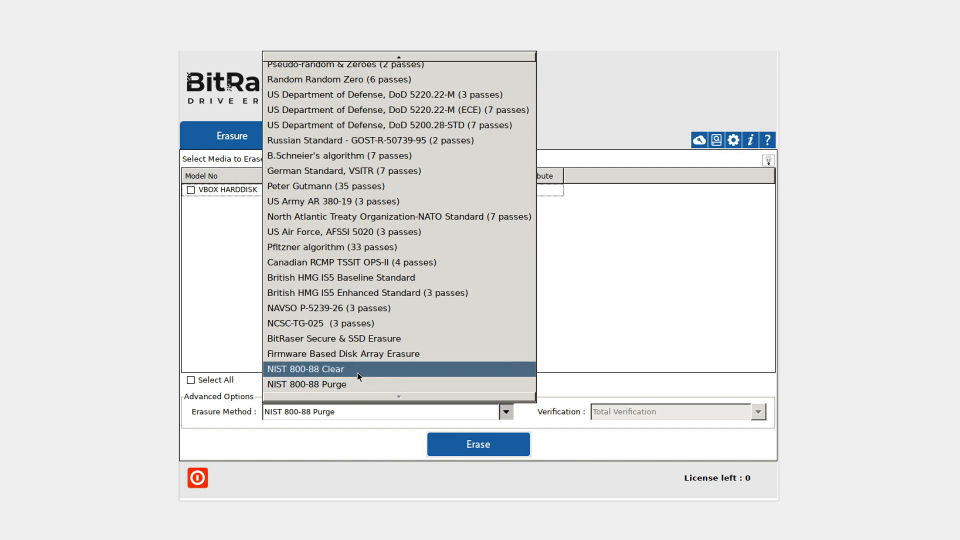
mouse_move(357, 384)
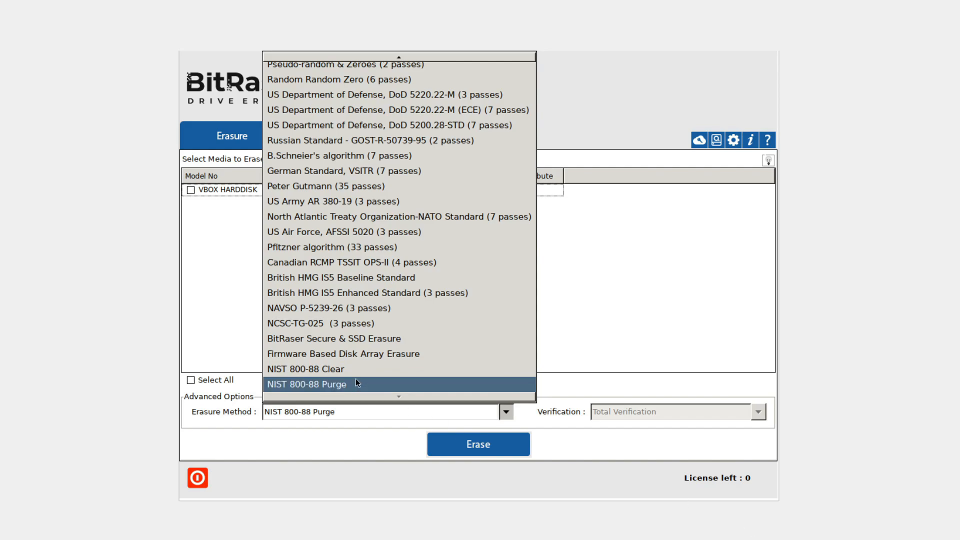
mouse_move(361, 354)
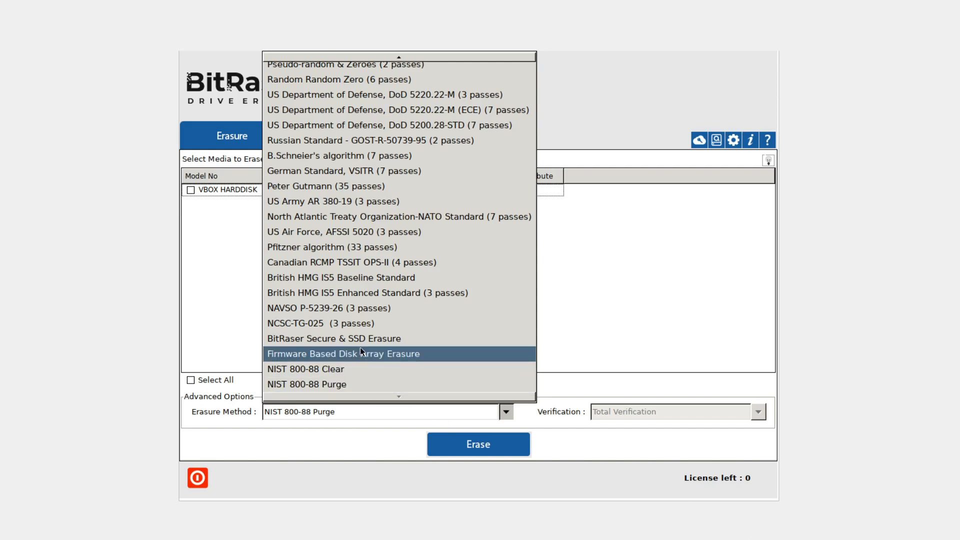
- Choose Russian Standard GOST-R-50739-95 (2 passes) as the erasure method
click(370, 139)
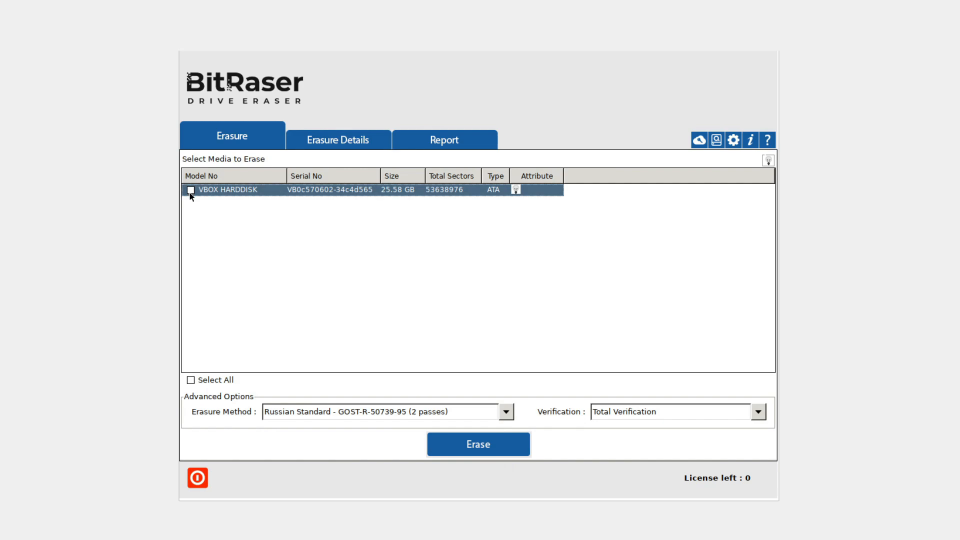
- Enter the customer address 'Super Important Company, 150 Expensive Avenue'
click(338, 139)
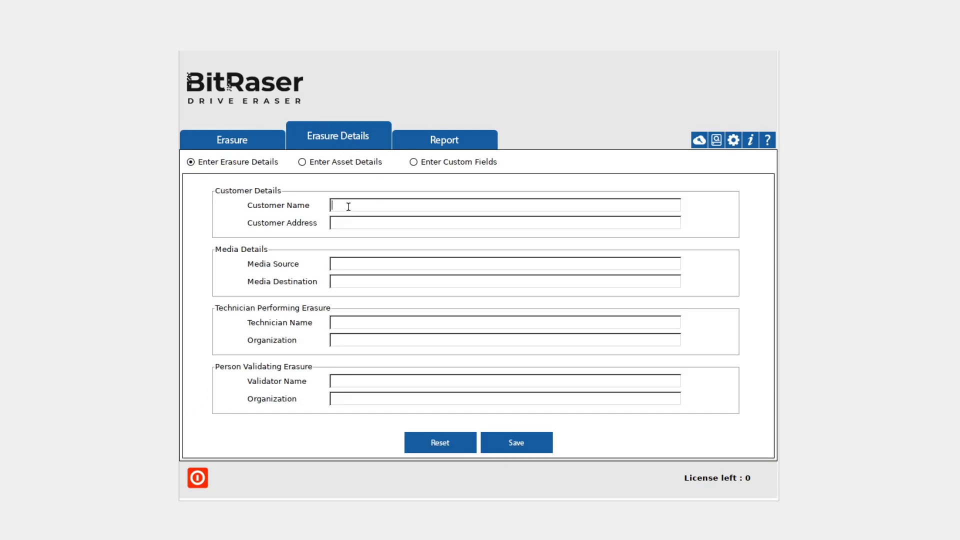
text(Super Important)
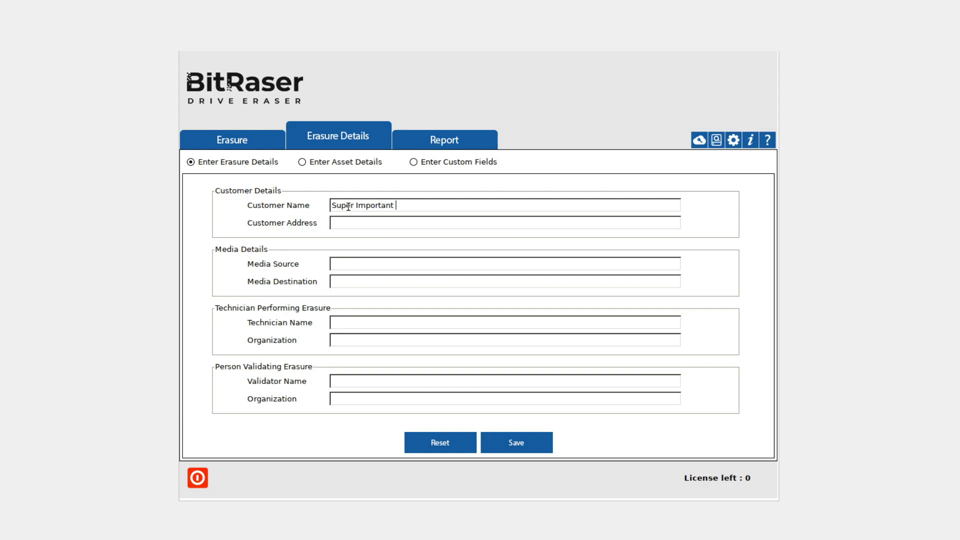
text(Company)
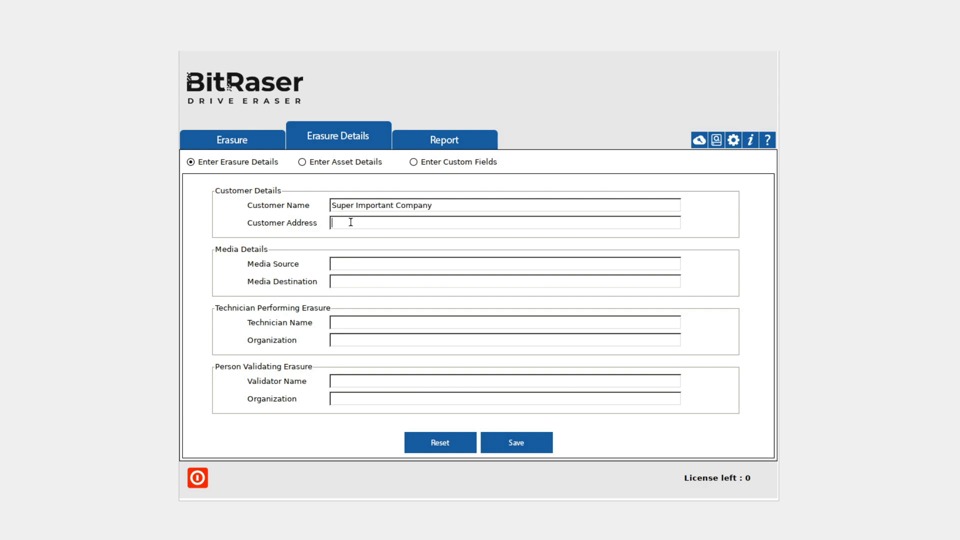
text(150)
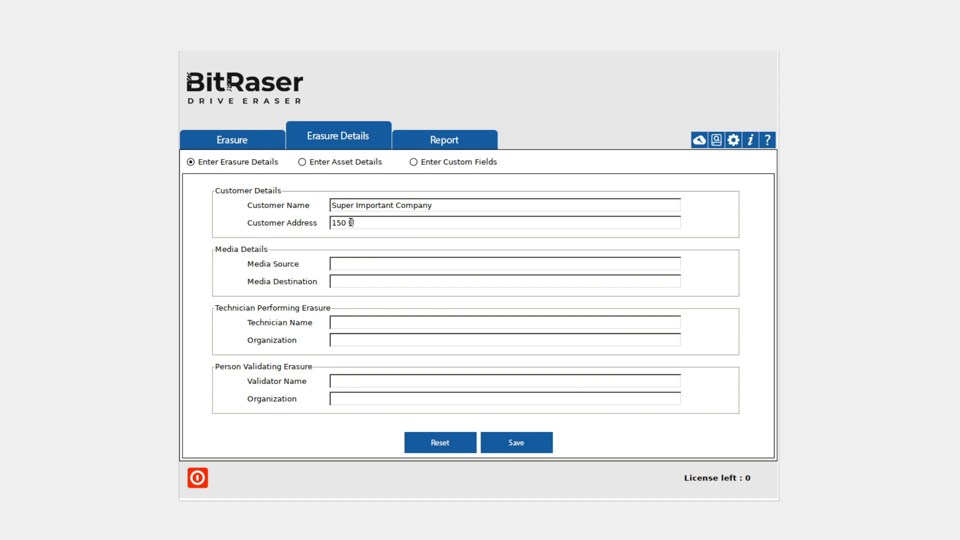
text(Expensive A)
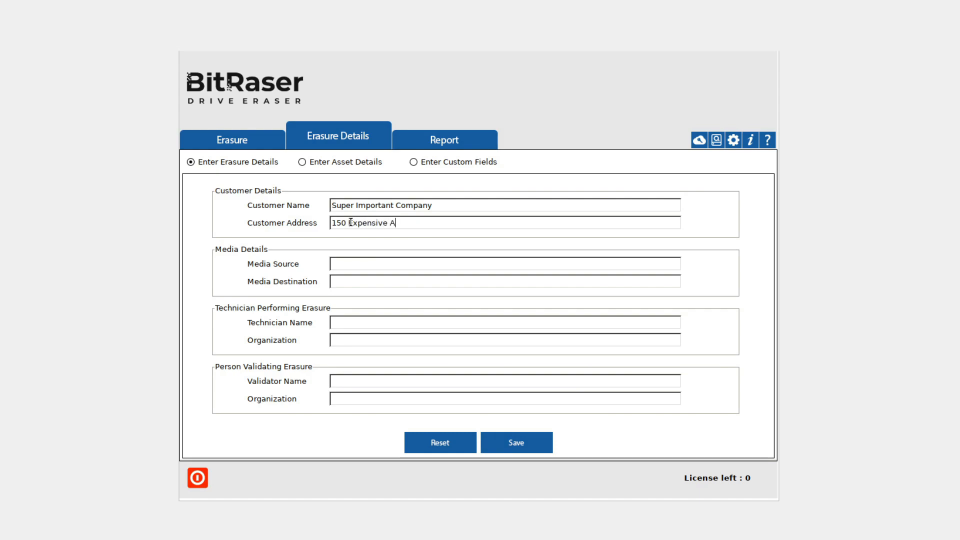
text(venue)
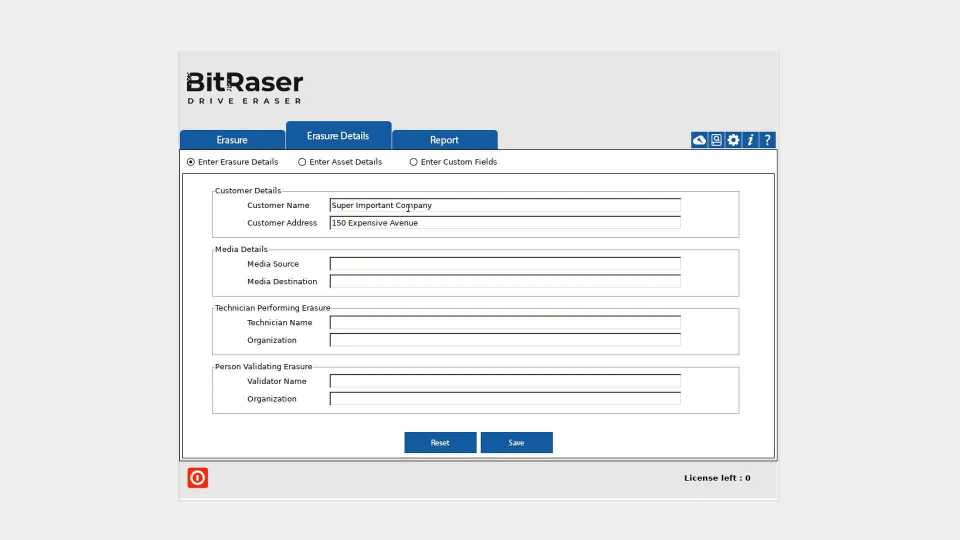
- Fill media details 'Embarrasing Data Drive 4T' / 'Destruc' and technician 'Nico Knows Tech'
text(Embarrasing)
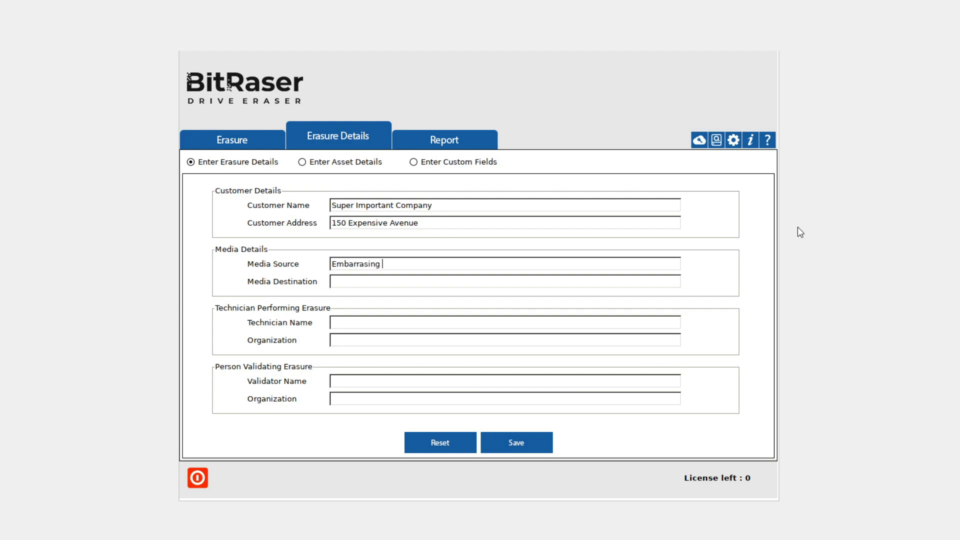
text(Data Drive 4T)
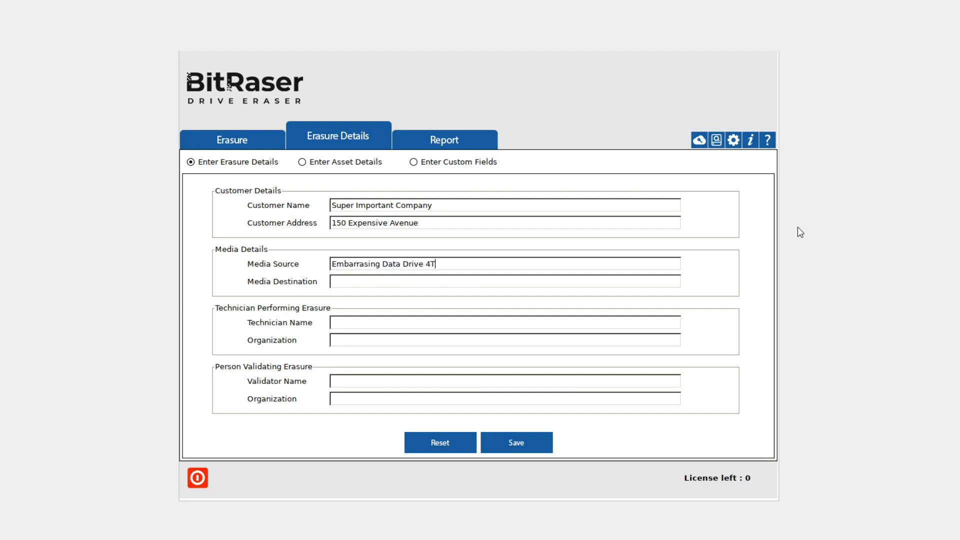
text(Destruc)
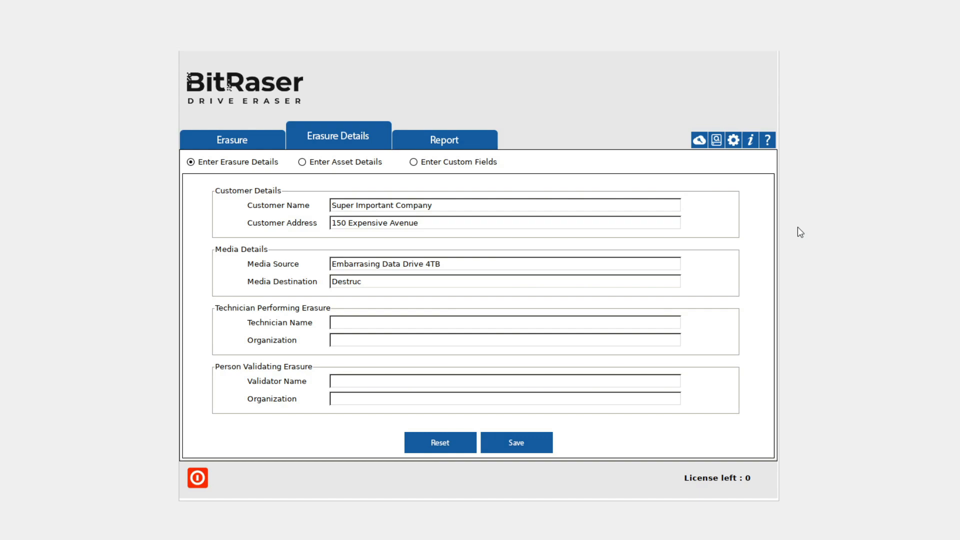
text(Nico)
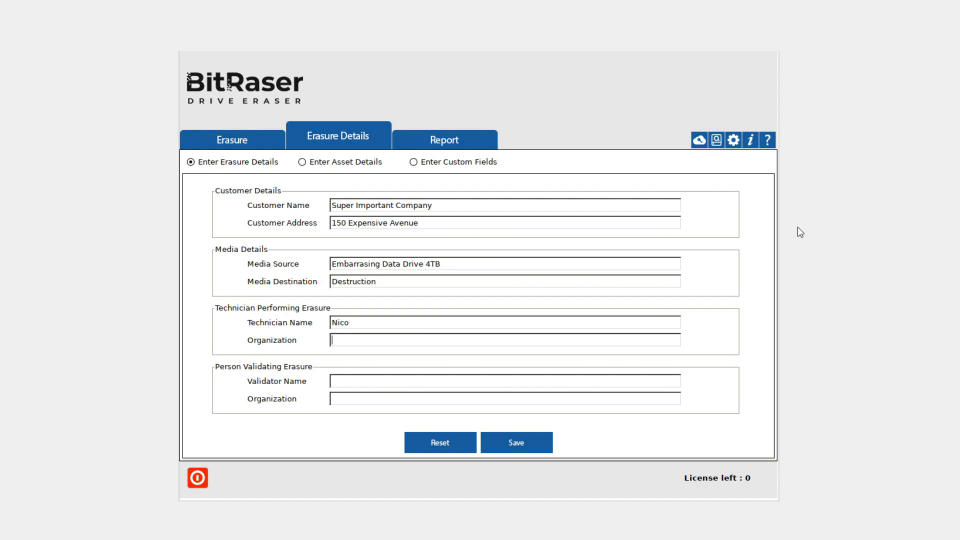
text(Knows T)
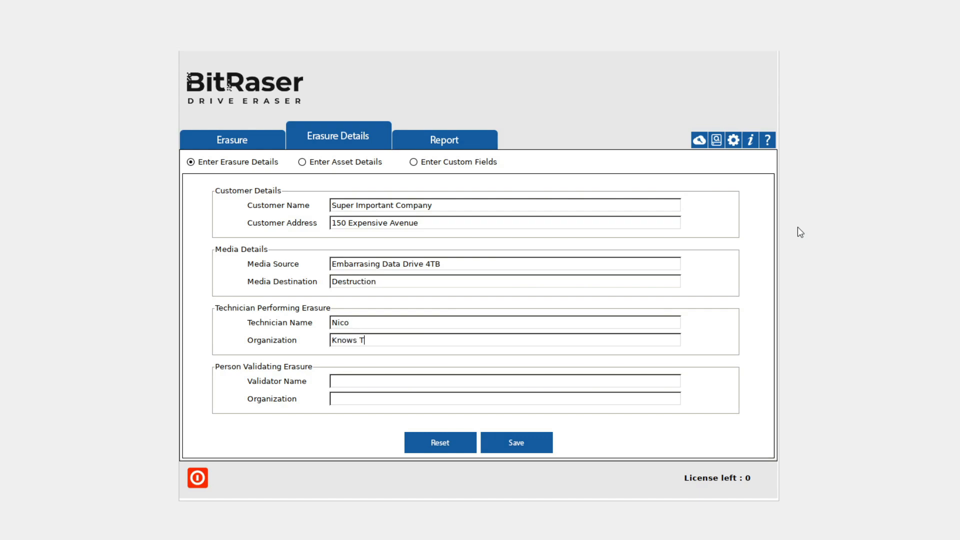
text(ech)
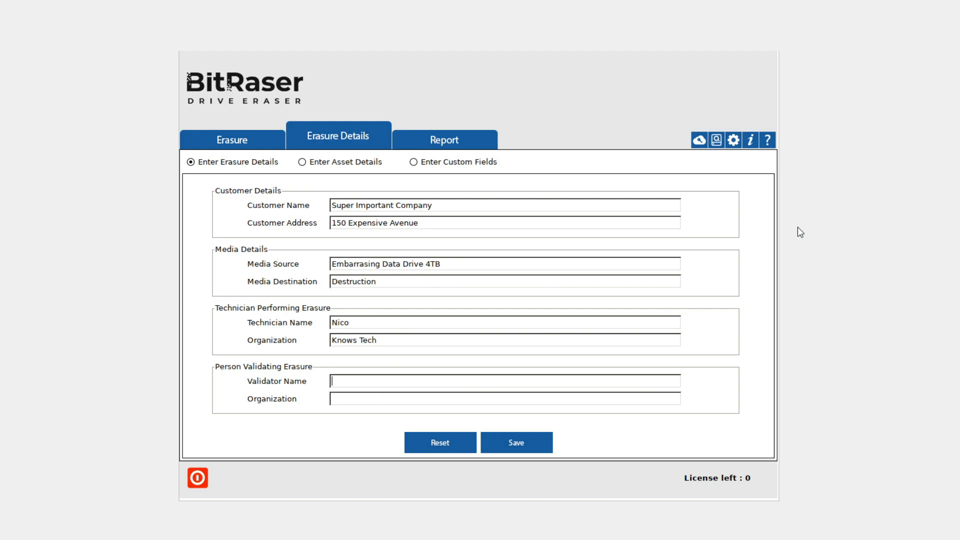
- Enter validator 'Nico's Best Friend Jeff, His Mother's LLC' and switch to asset details
text(Nico's Best)
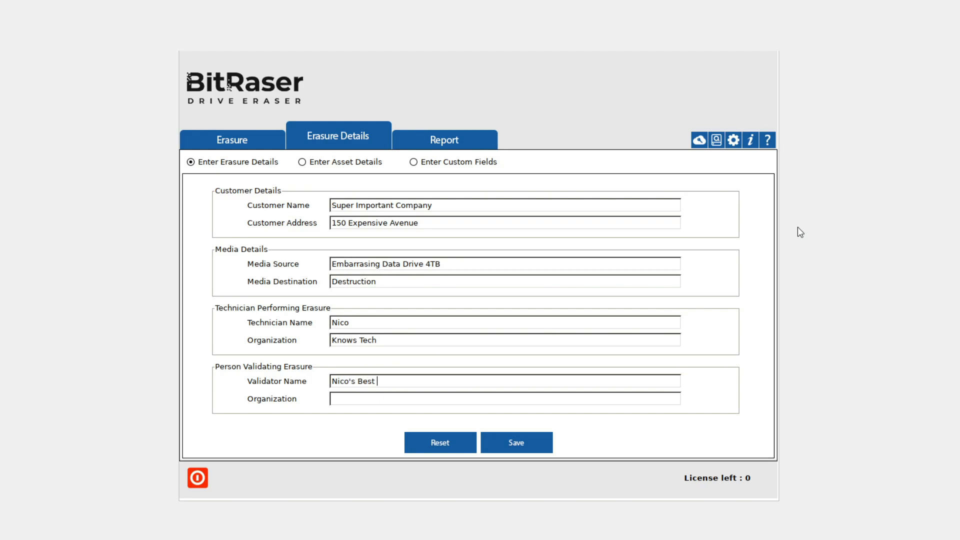
text(Friend Jeff)
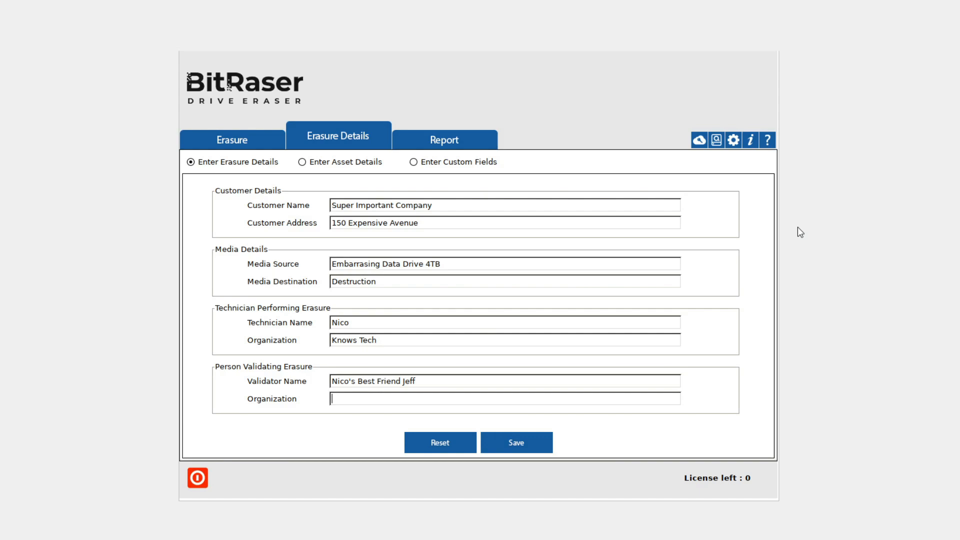
text(His Mother's Basement)
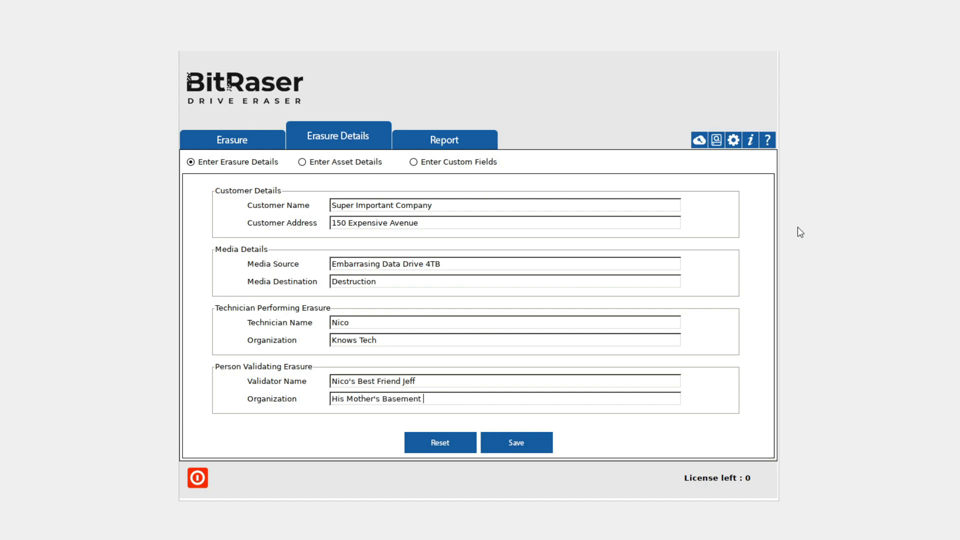
text(LLC)
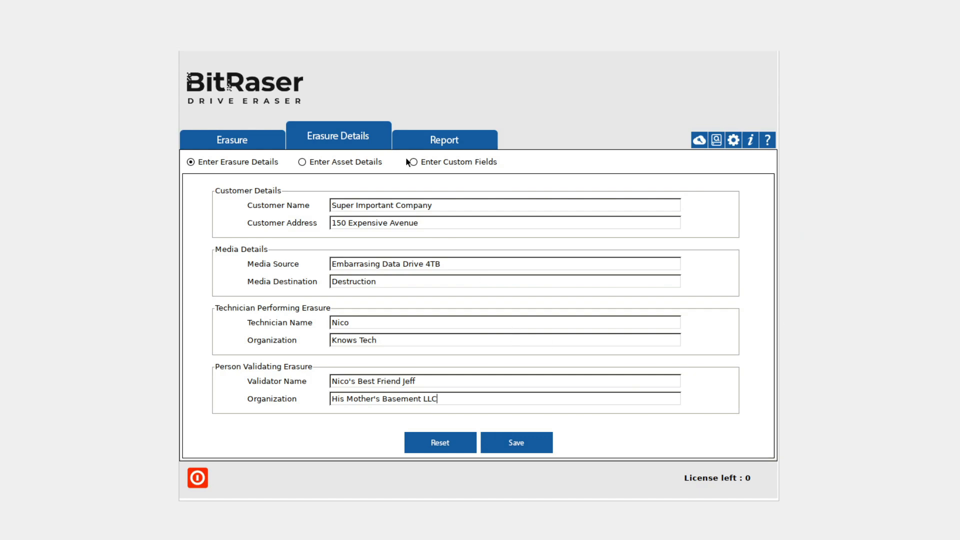
click(301, 162)
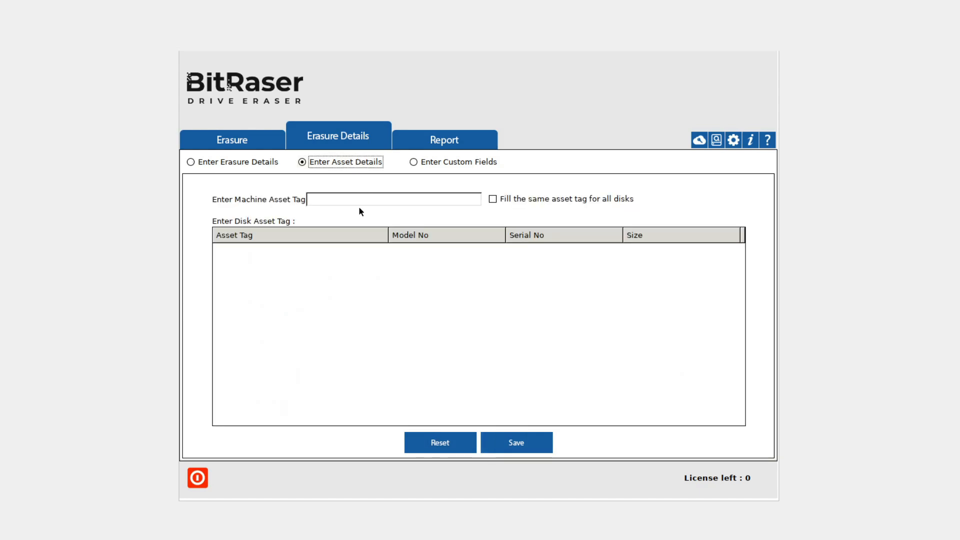
- Tag the machine asset as 'Nico's Gaming', view custom fields, then open the BitRaser Report
text(Nico)
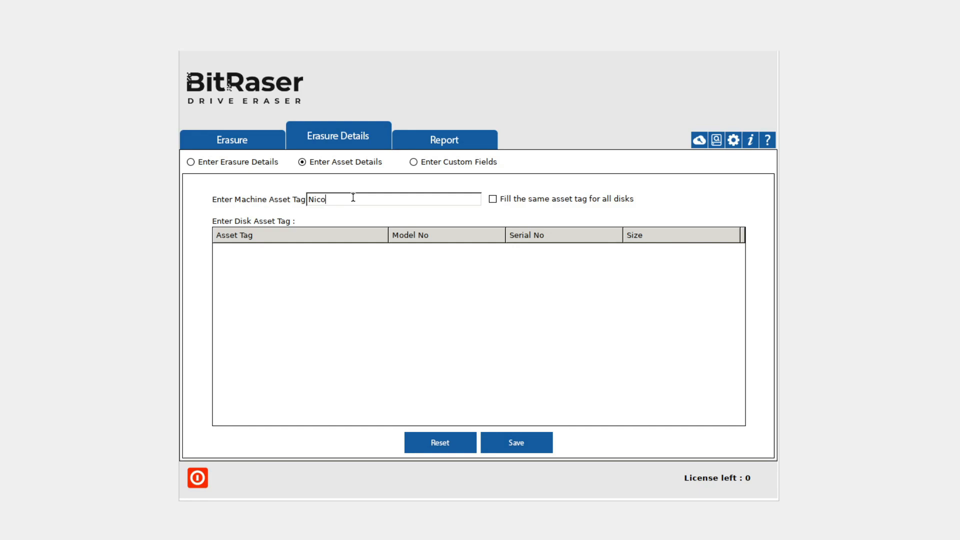
text('s Gaming)
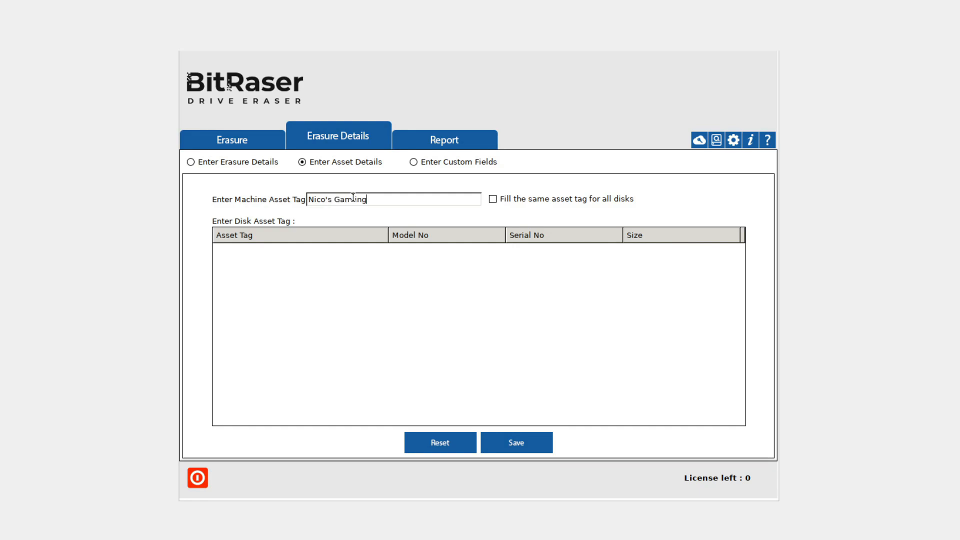
click(413, 162)
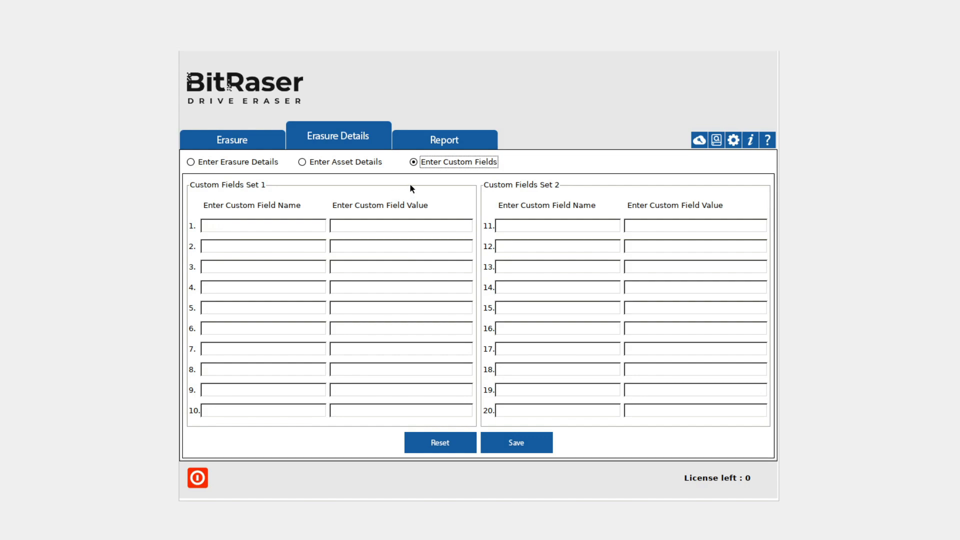
click(444, 136)
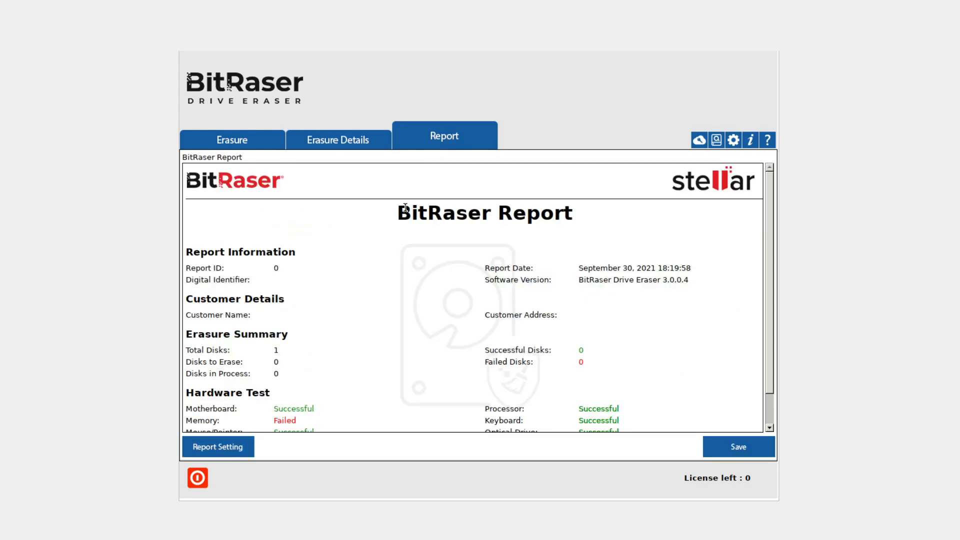
scroll(down, 3)
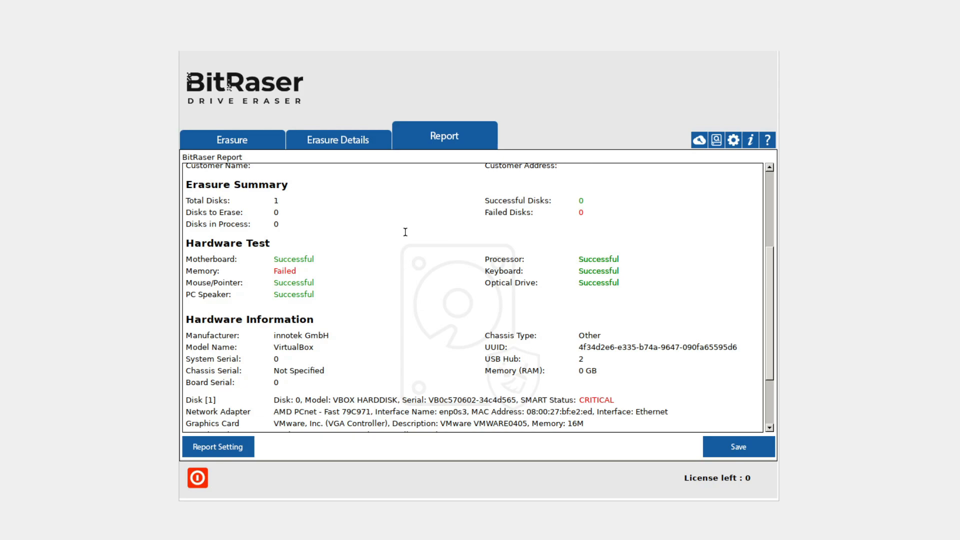
mouse_move(405, 251)
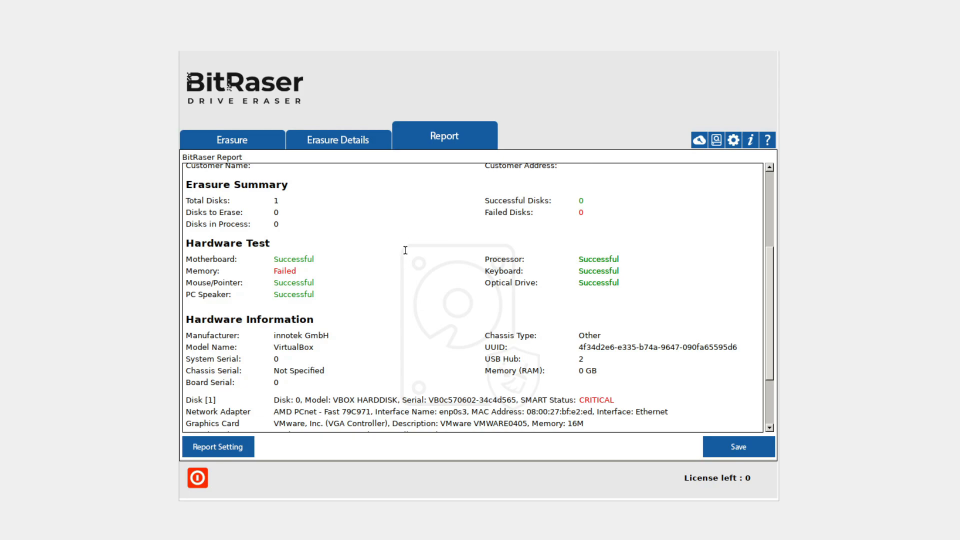
scroll(down, 3)
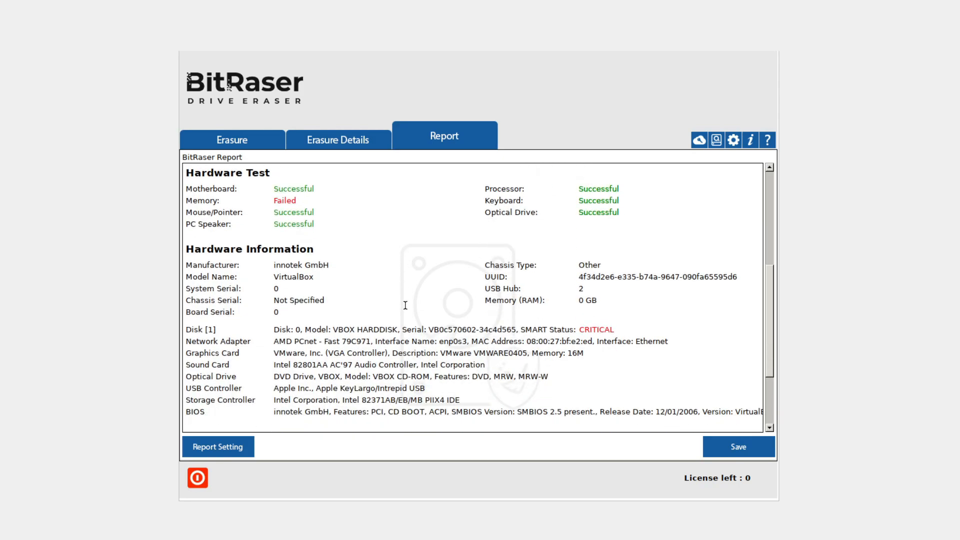
scroll(down, 3)
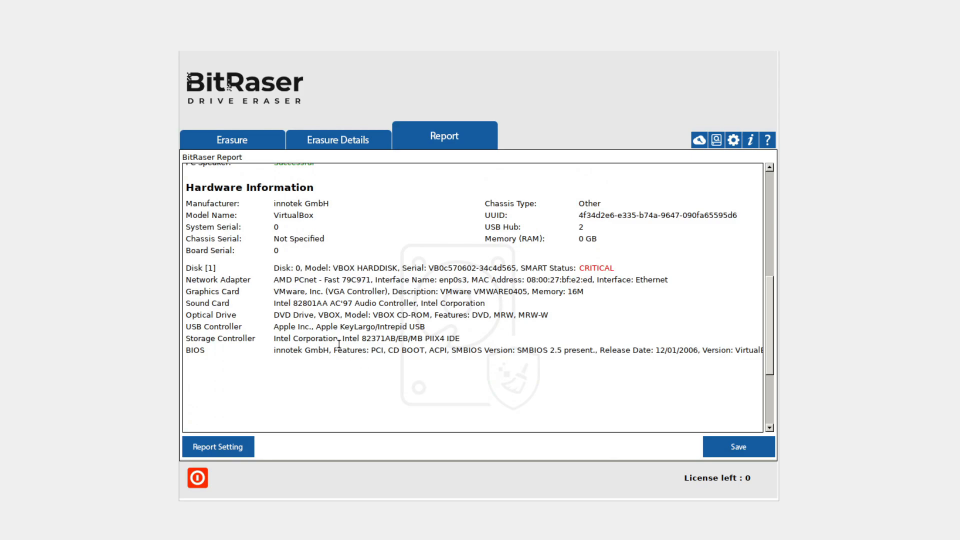